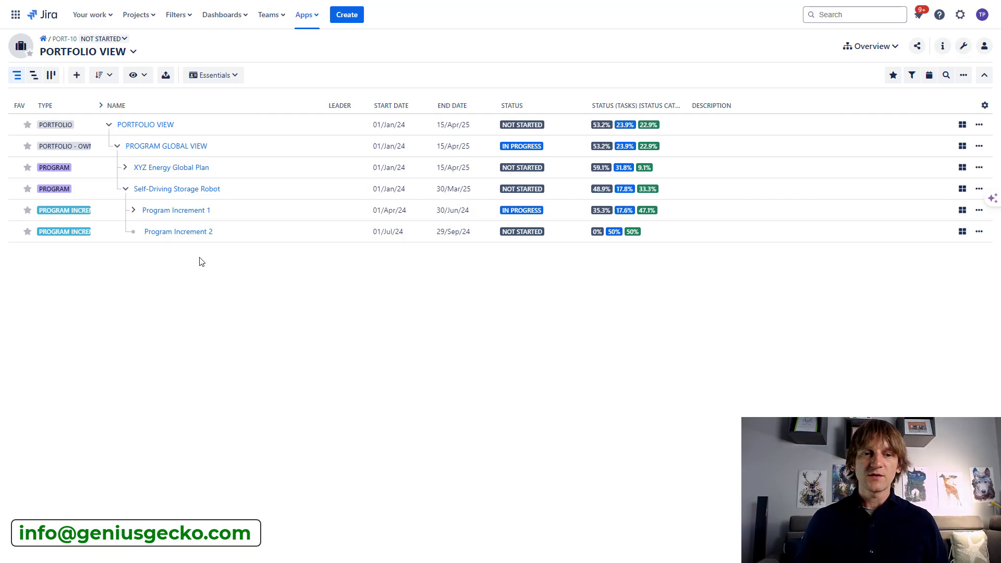
- Peek at Program Increment 1's iterations, then select the top-level PORTFOLIO VIEW item
click(145, 125)
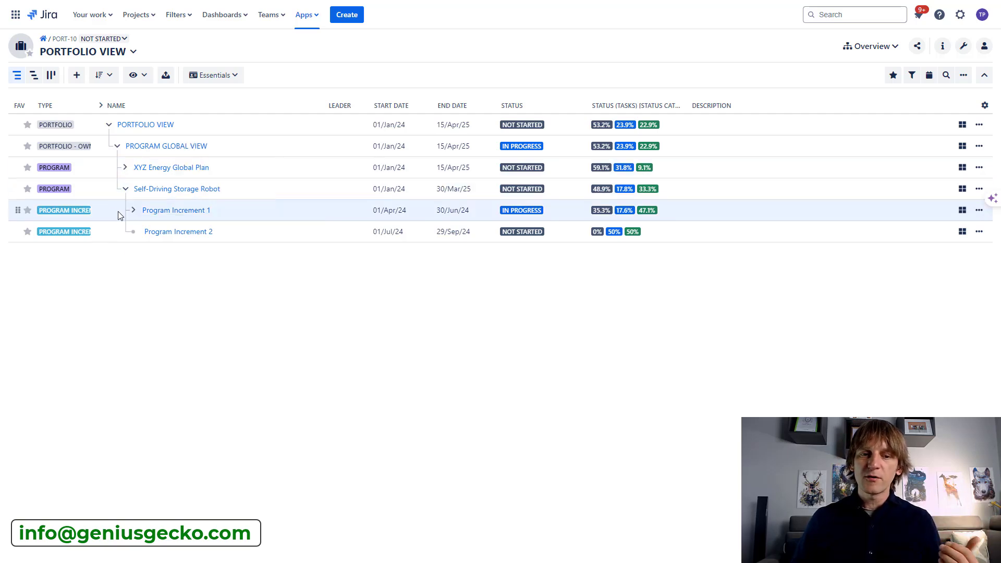
click(134, 211)
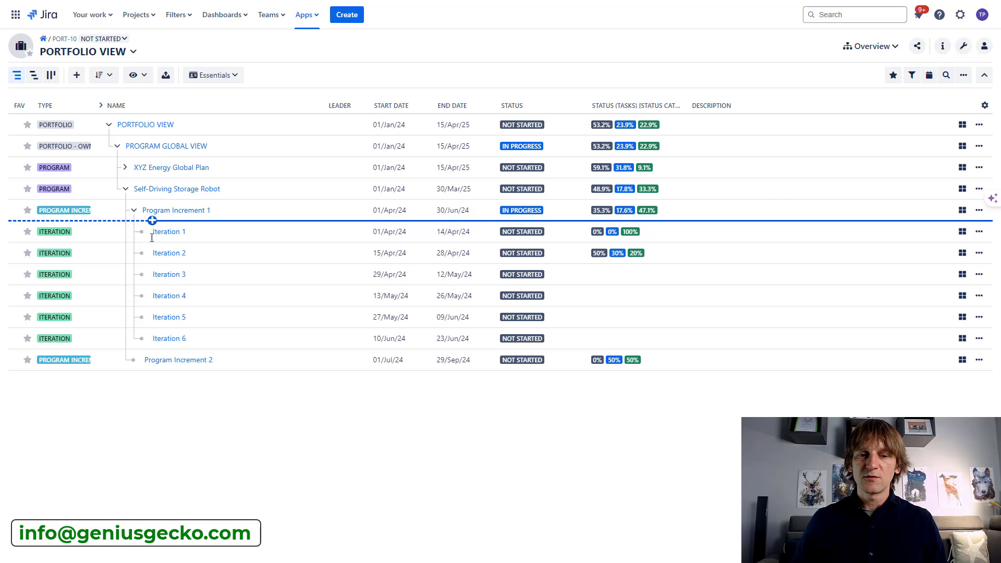
click(128, 211)
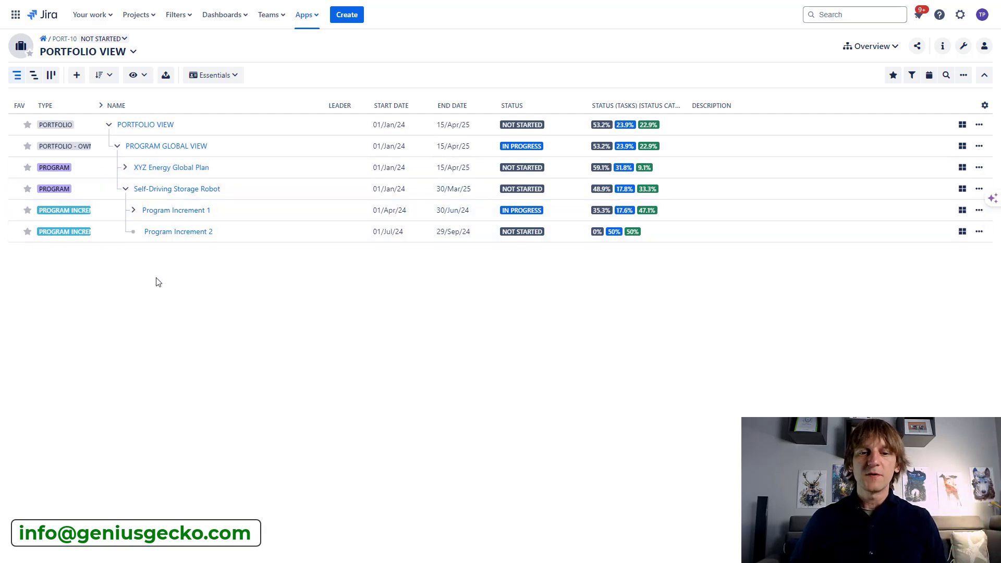
mouse_move(169, 298)
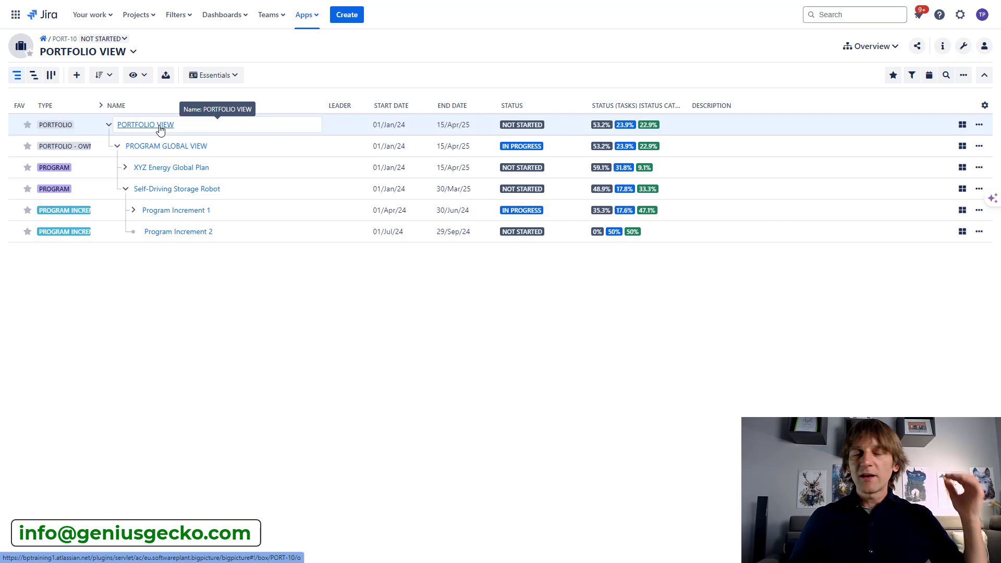
mouse_move(176, 280)
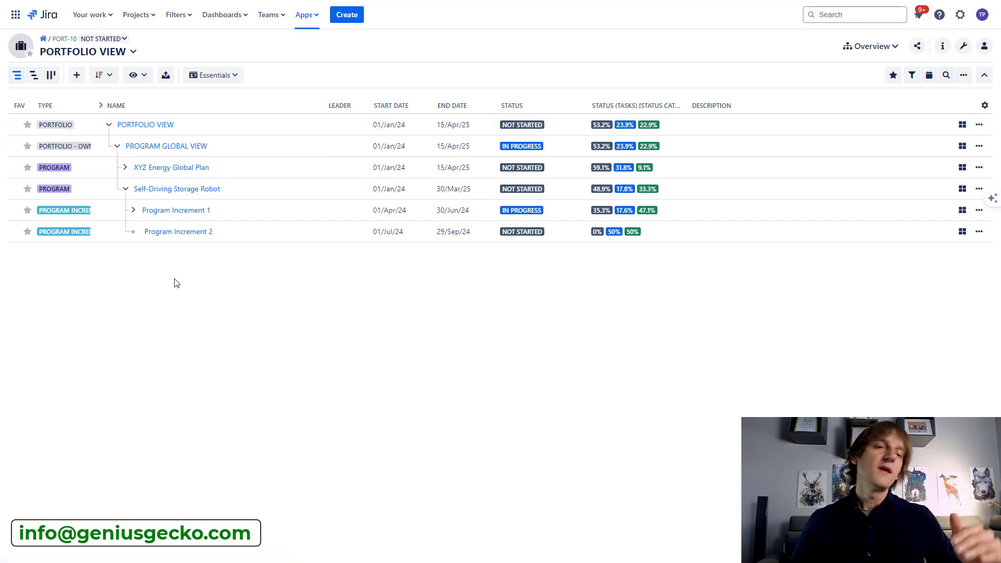
click(146, 125)
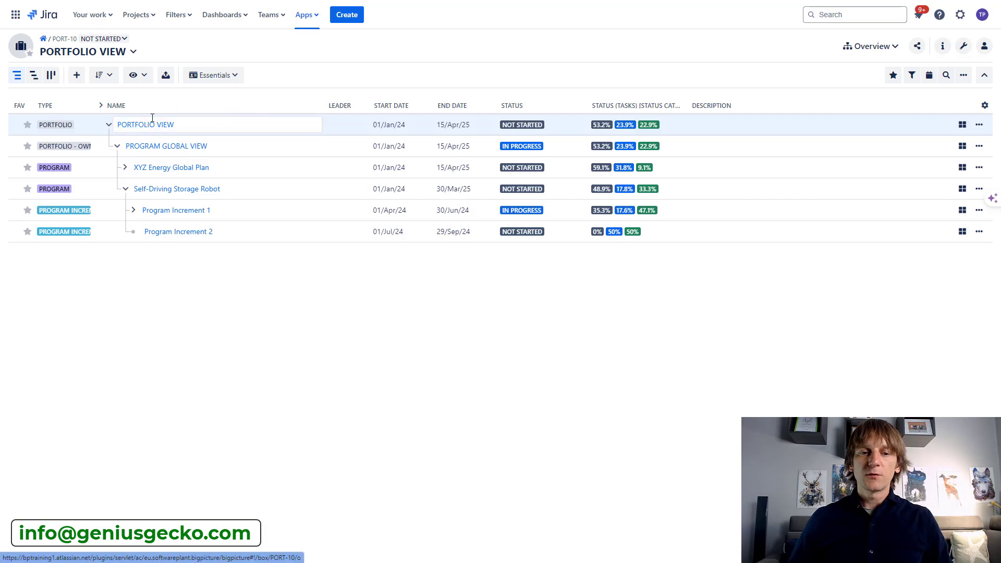
mouse_move(150, 127)
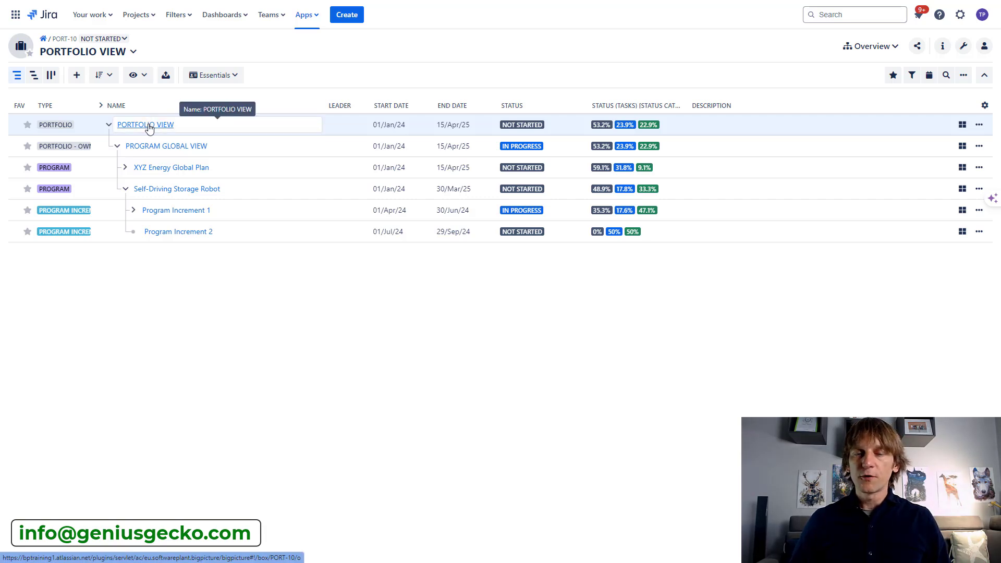
click(148, 125)
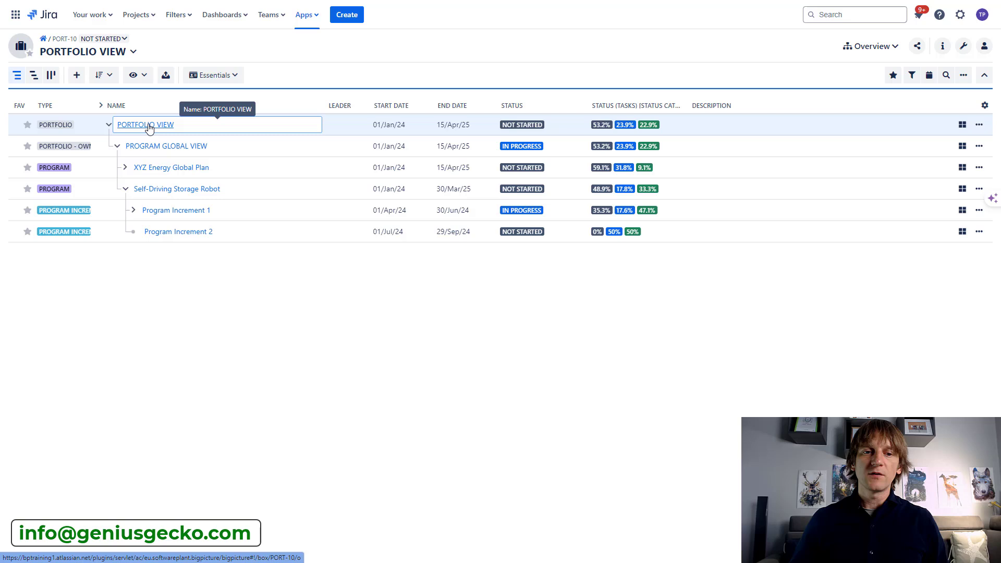
mouse_move(870, 49)
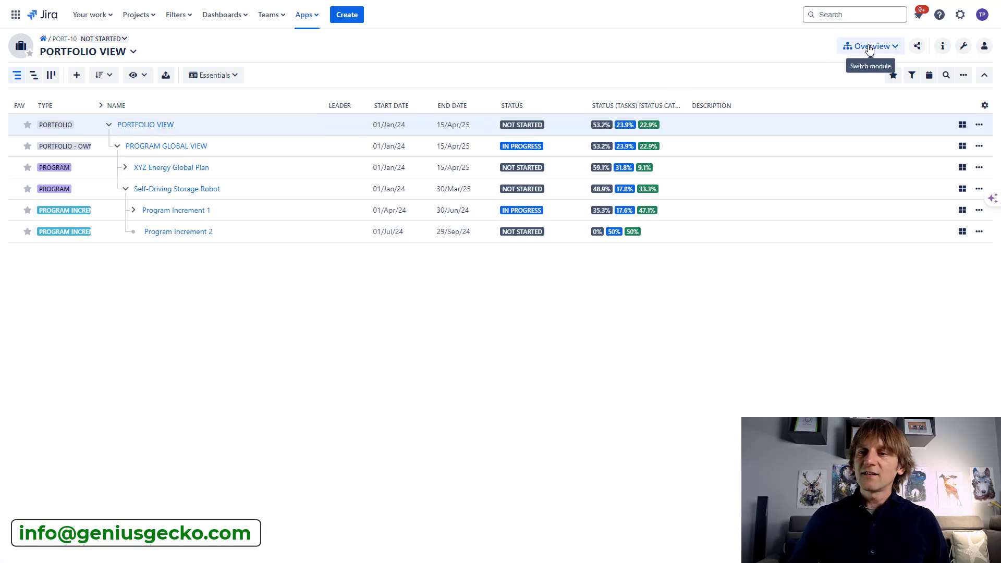
- Switch the module from Overview to Resources and collapse the side panel to widen the grid
click(871, 46)
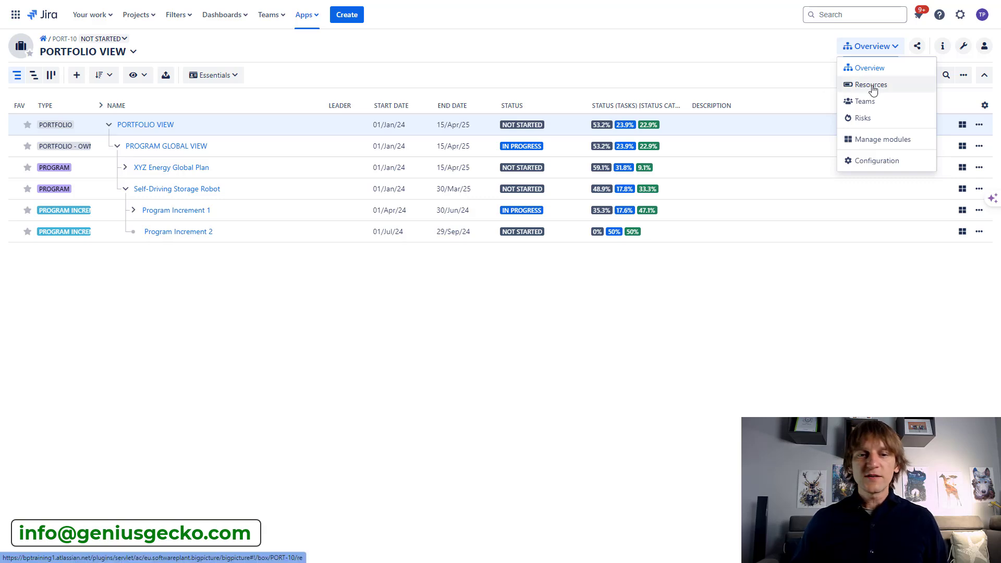
click(870, 84)
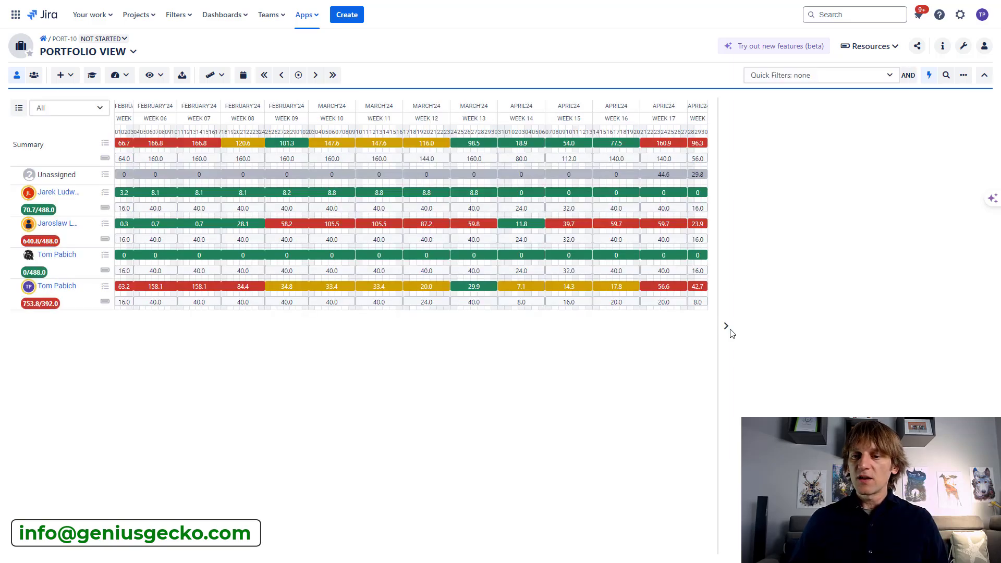
click(726, 325)
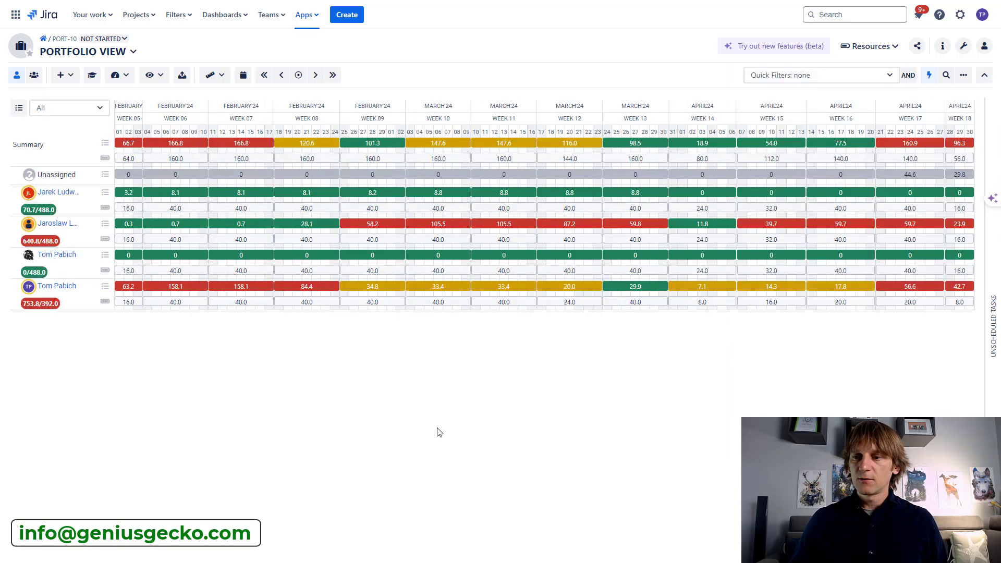
mouse_move(169, 237)
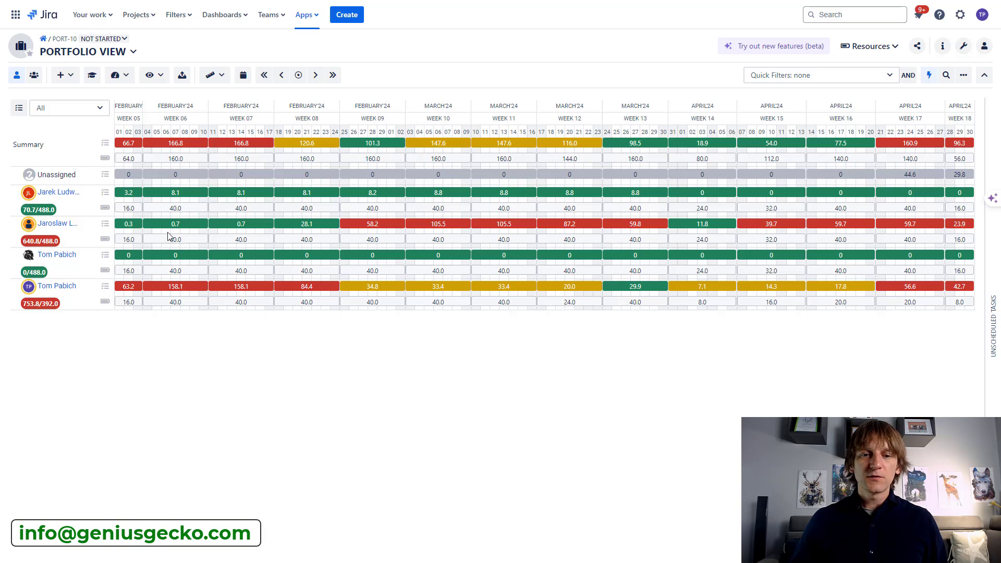
mouse_move(229, 202)
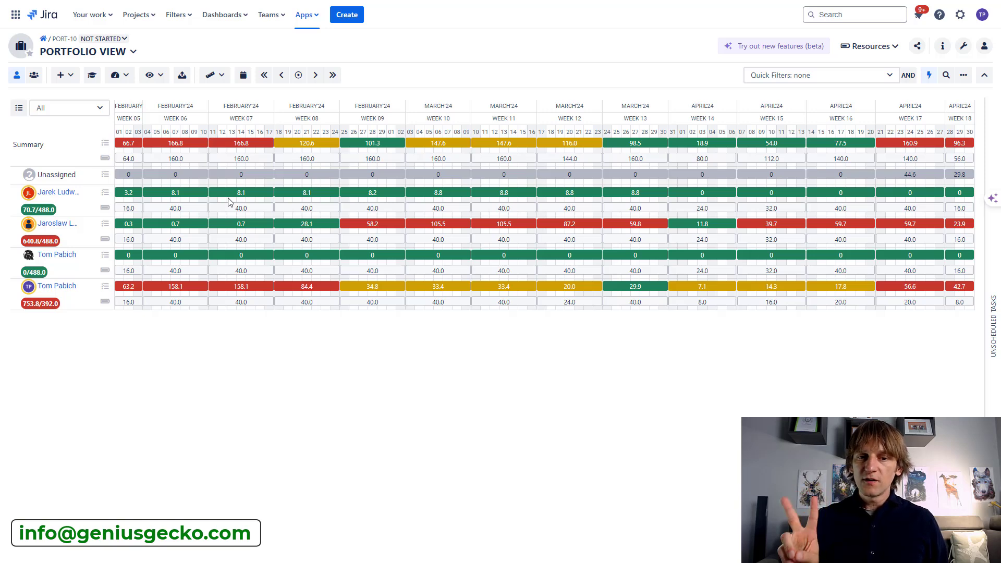
mouse_move(116, 125)
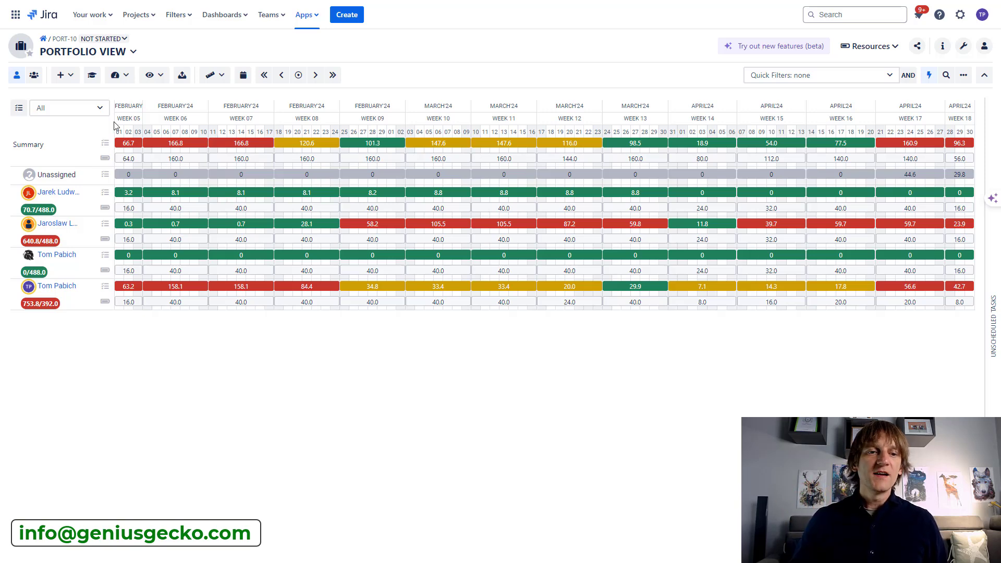
mouse_move(34, 75)
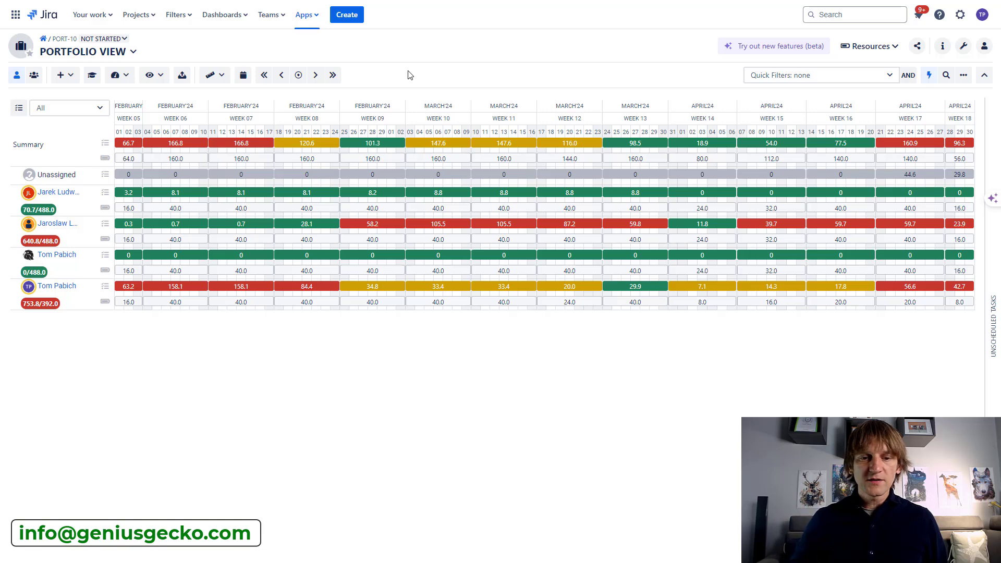
mouse_move(258, 348)
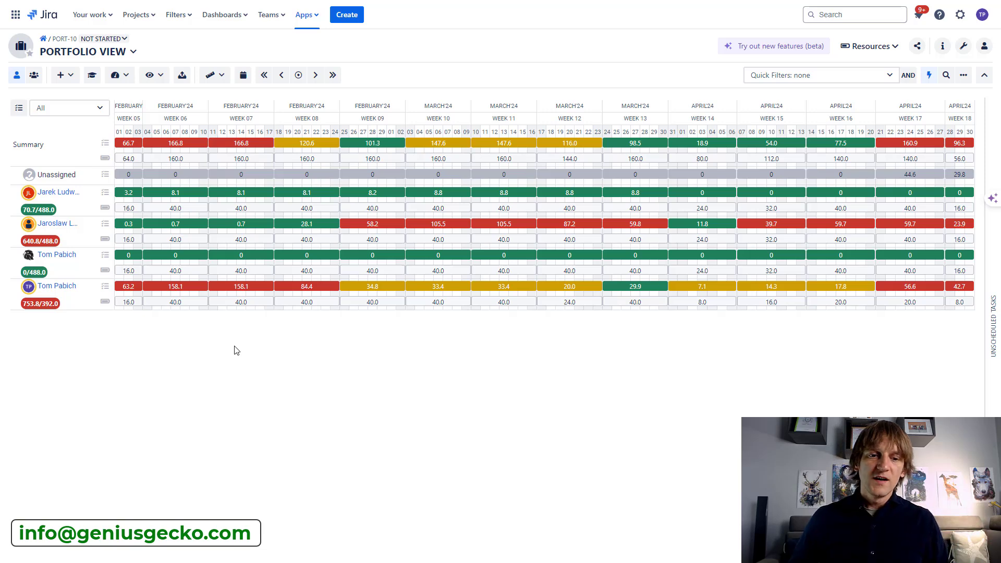
mouse_move(213, 338)
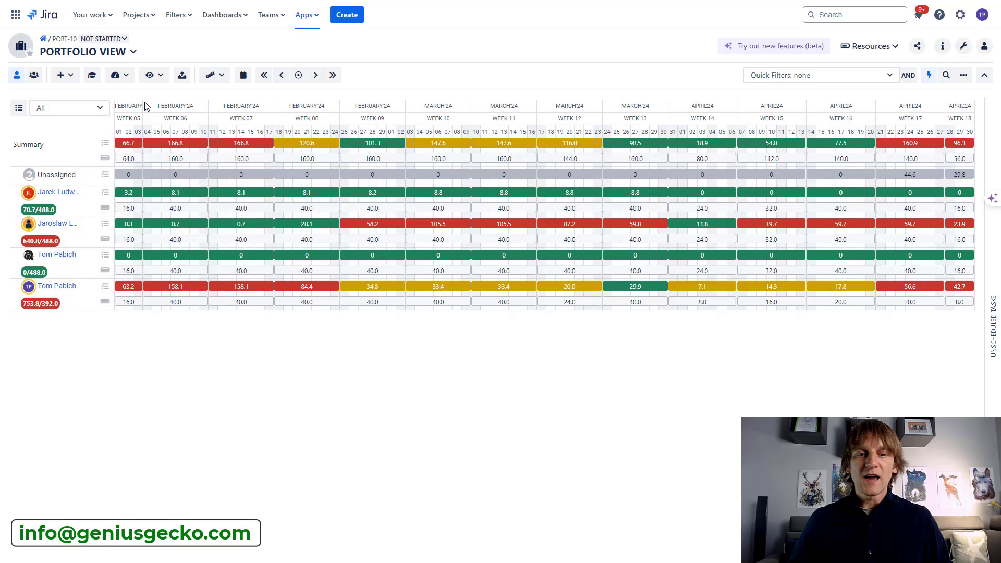
mouse_move(595, 82)
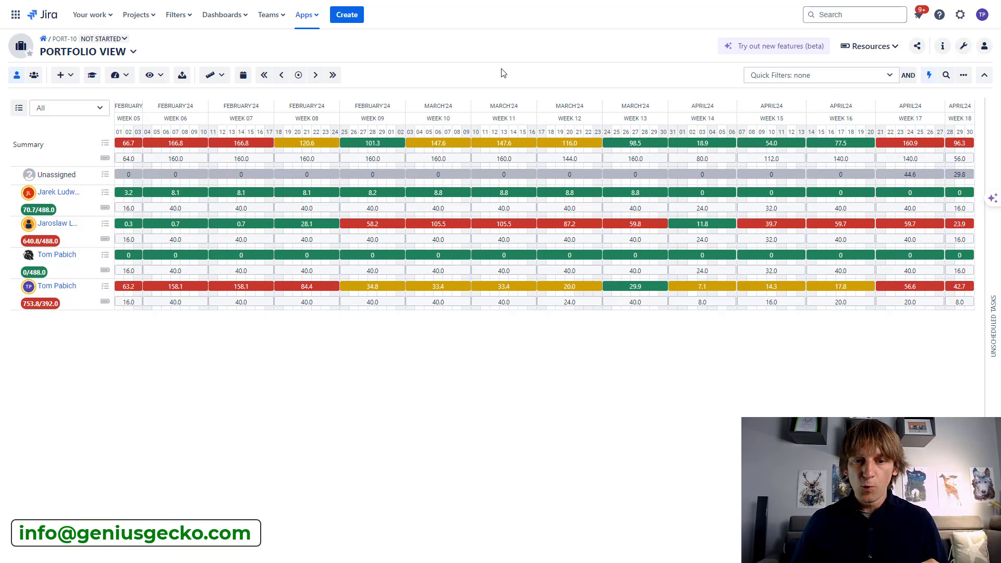
mouse_move(323, 233)
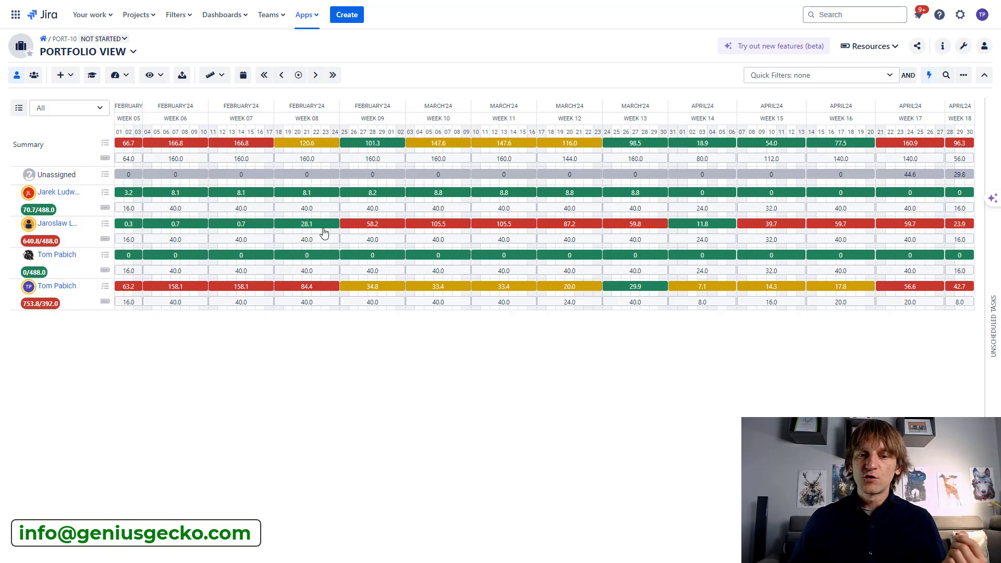
mouse_move(320, 234)
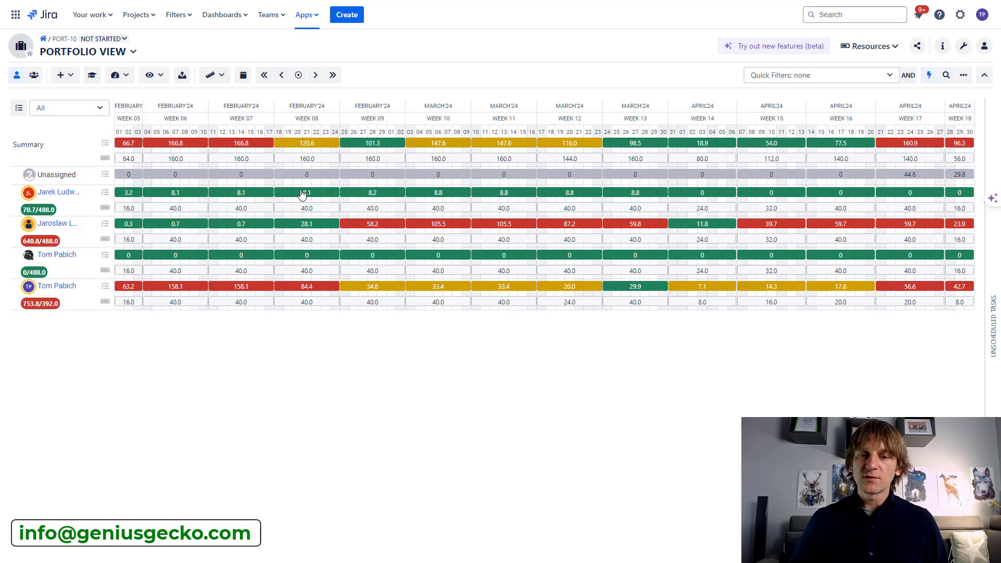
mouse_move(329, 240)
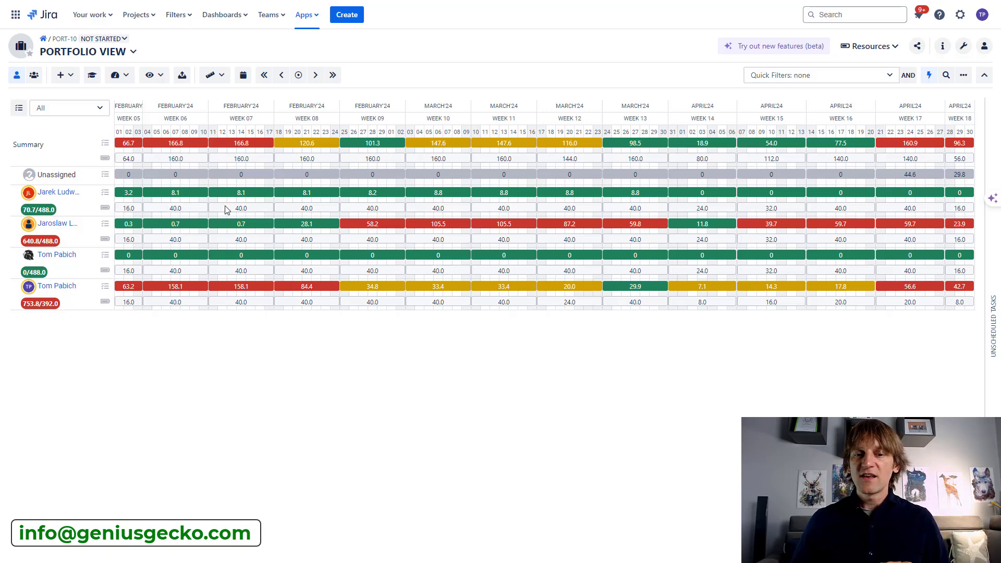
mouse_move(338, 213)
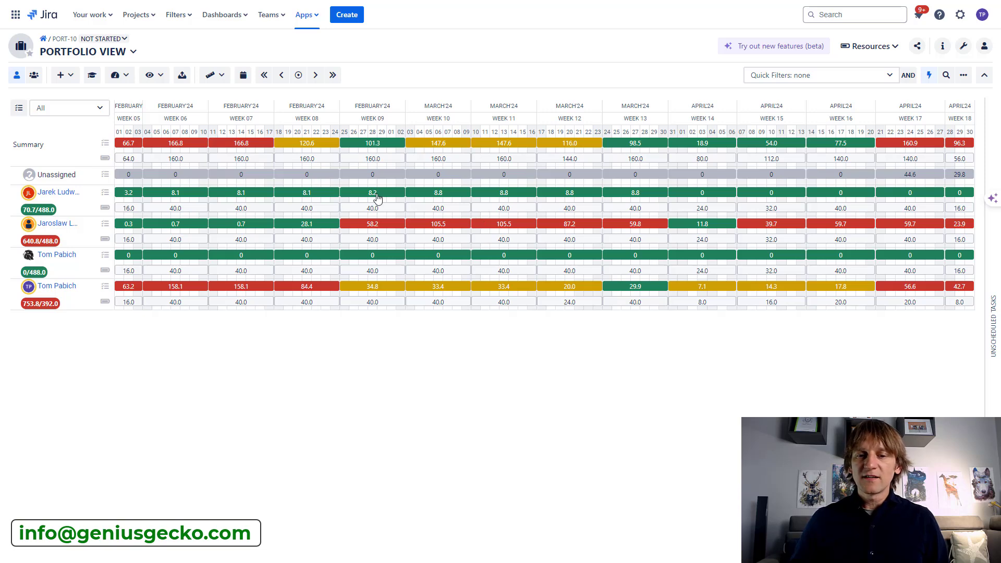
mouse_move(668, 202)
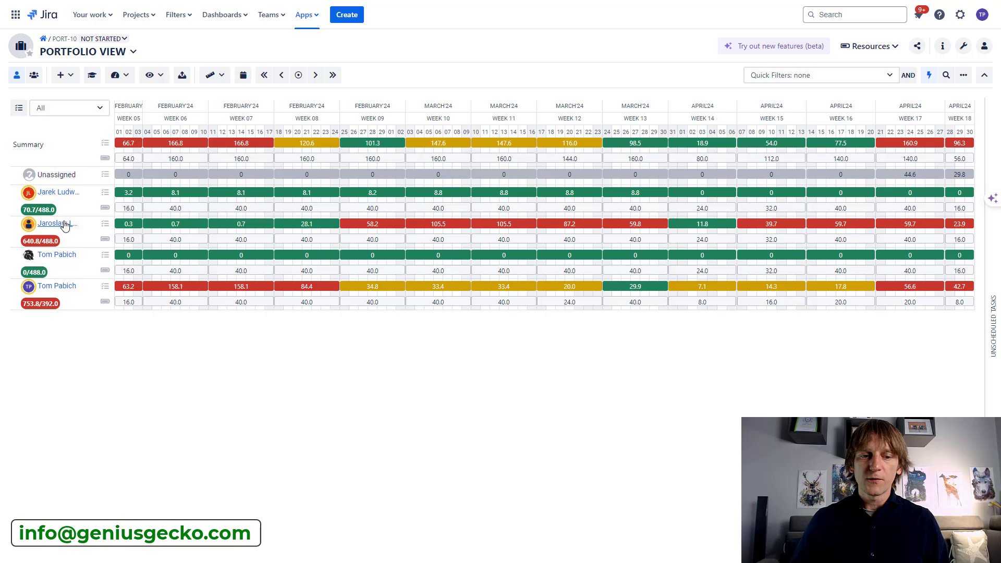
mouse_move(246, 230)
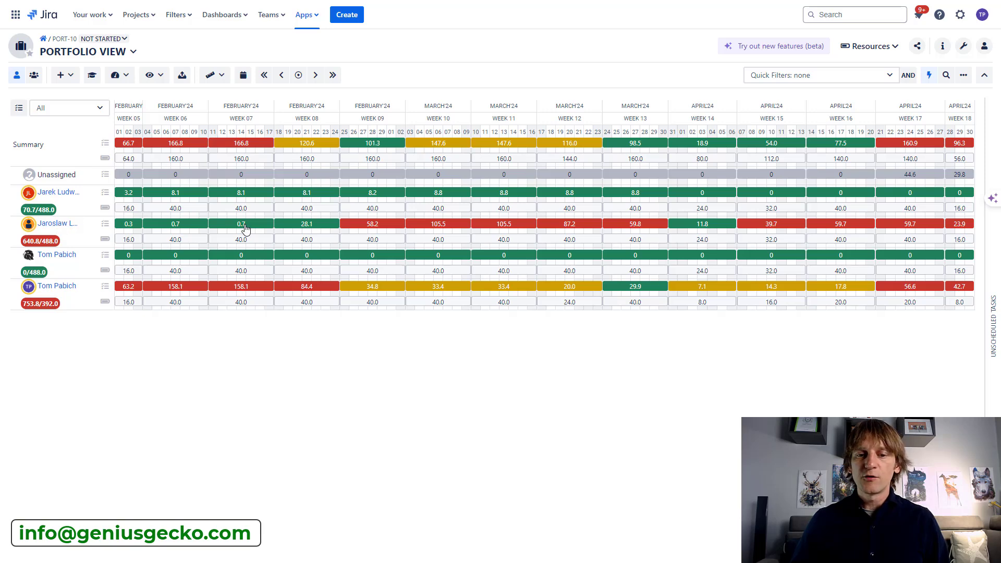
mouse_move(438, 229)
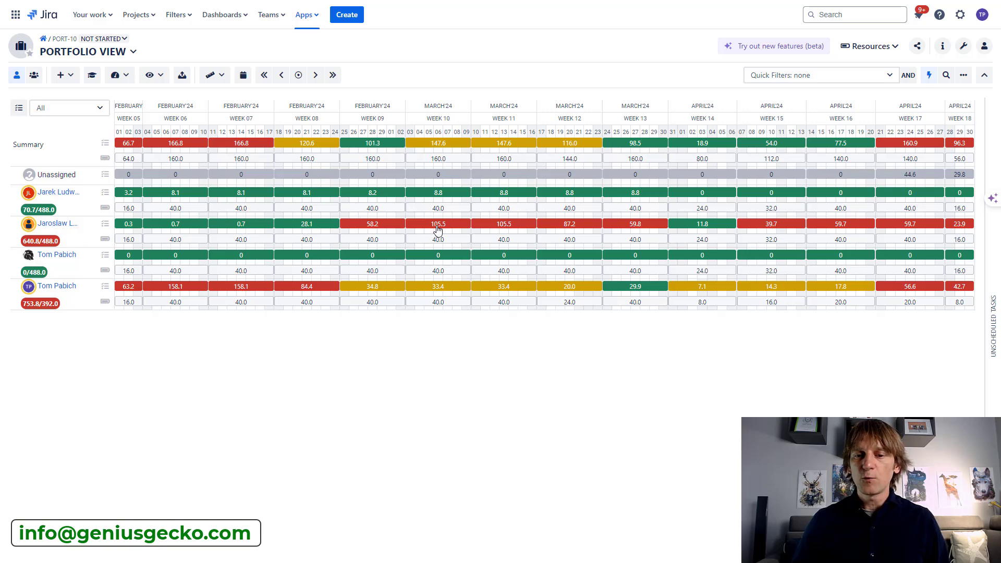
mouse_move(879, 227)
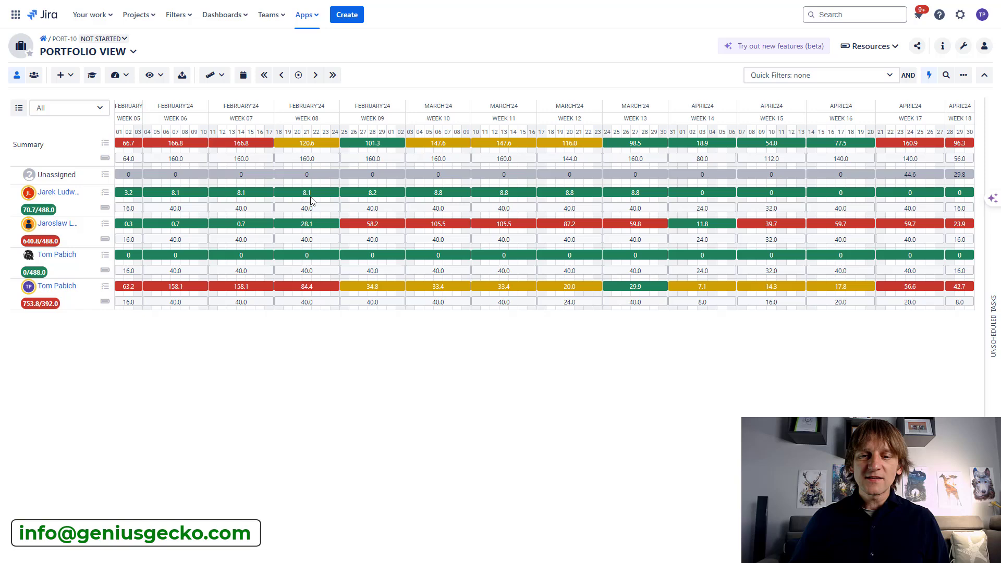
mouse_move(169, 211)
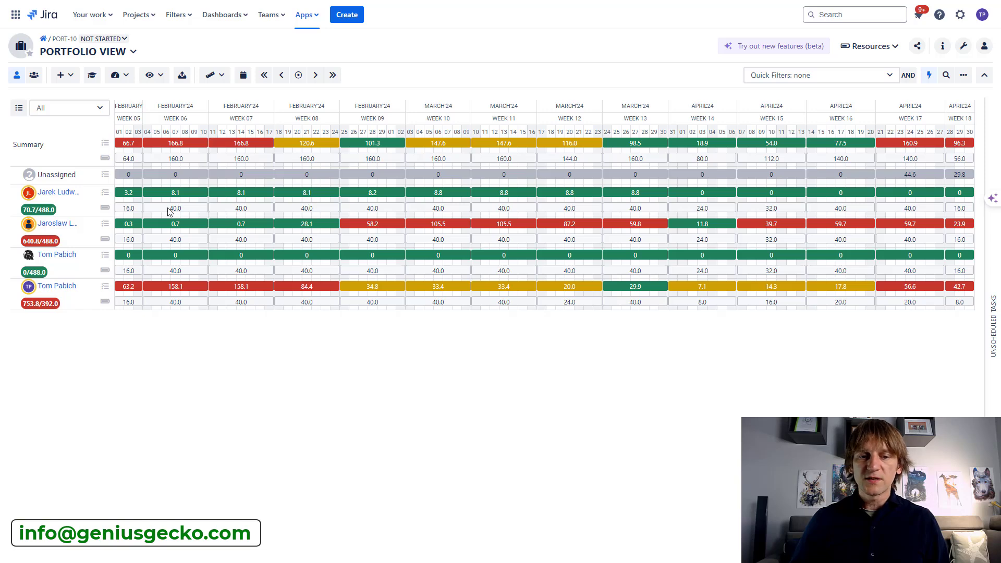
mouse_move(679, 213)
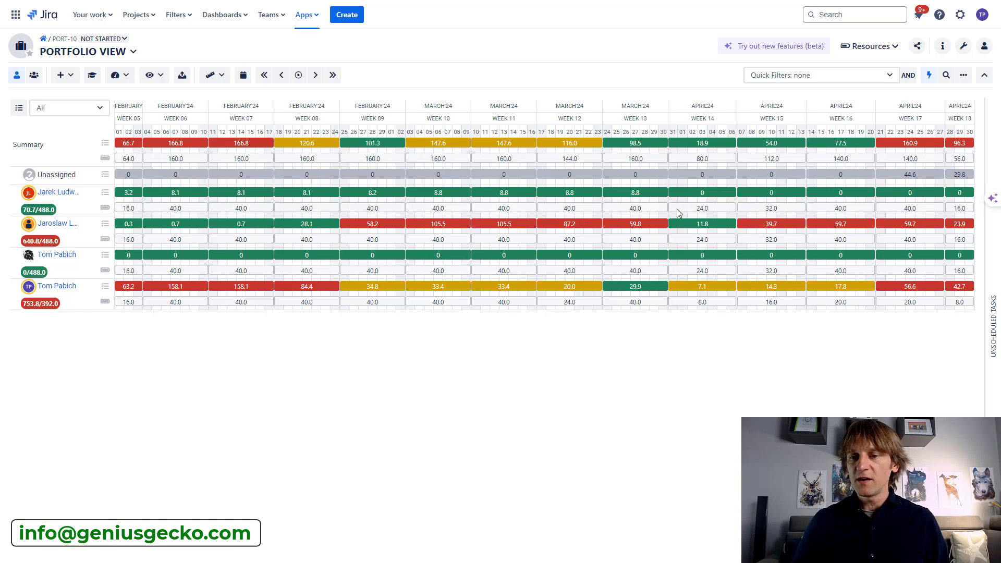
mouse_move(768, 213)
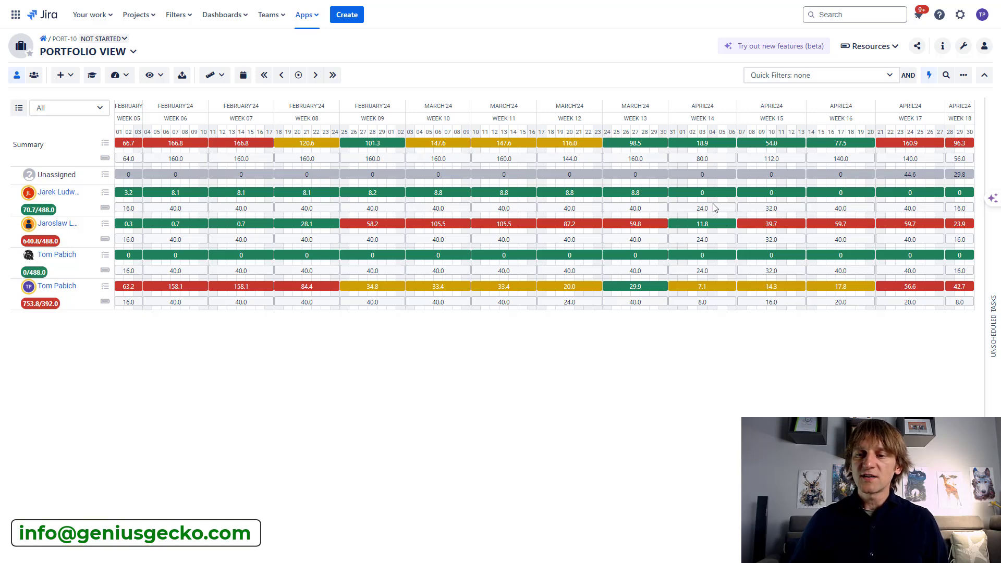
mouse_move(91, 204)
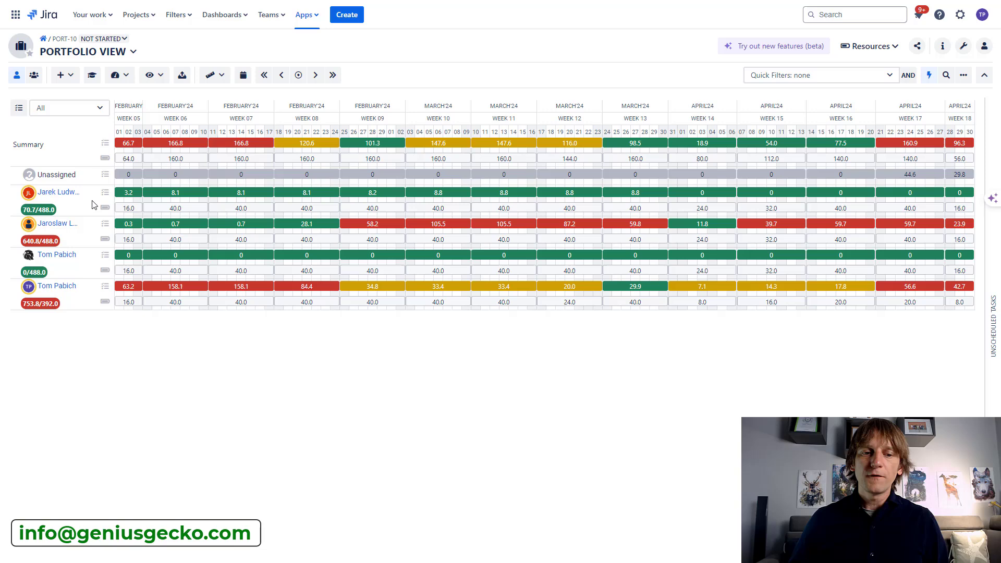
mouse_move(262, 216)
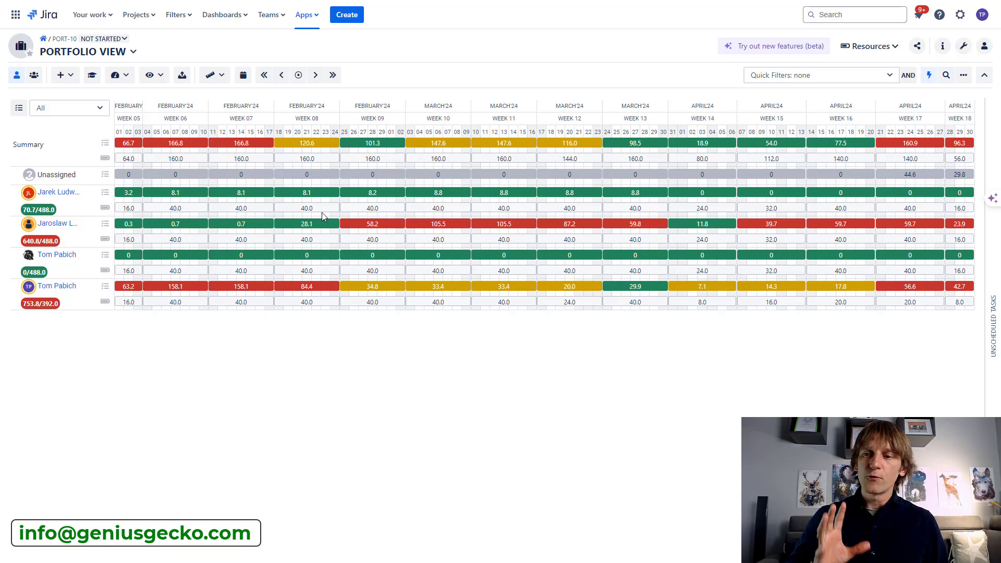
mouse_move(401, 213)
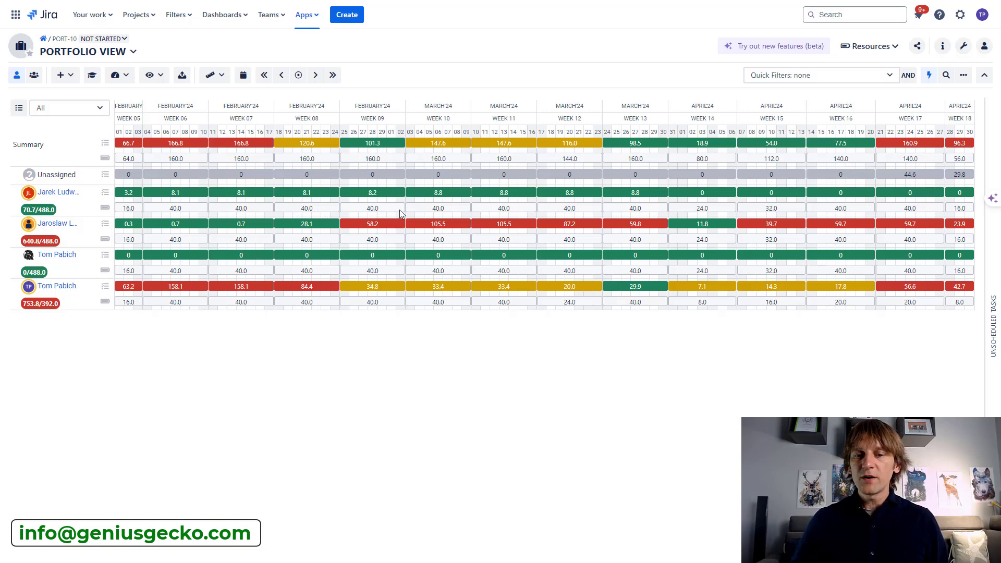
mouse_move(382, 217)
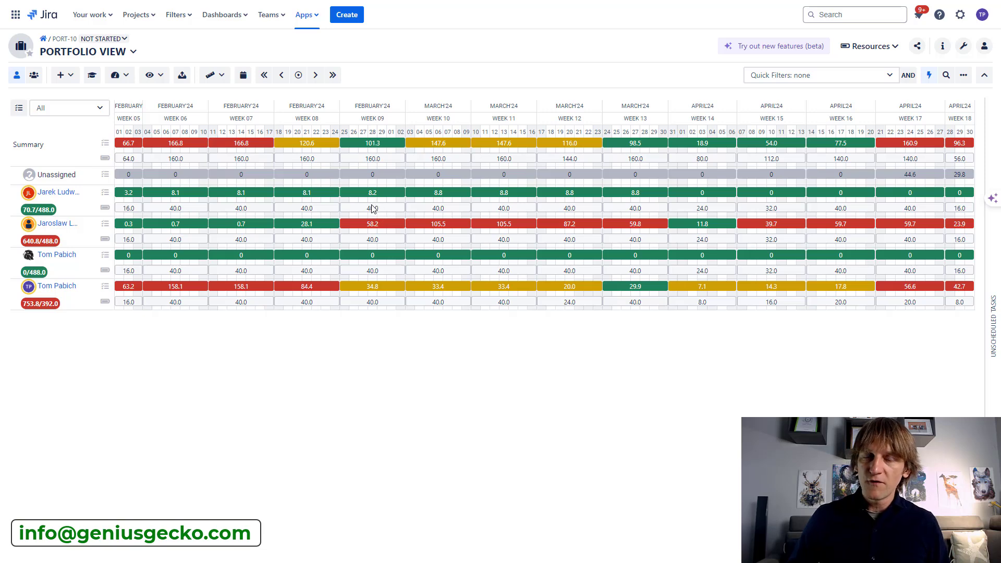
mouse_move(378, 219)
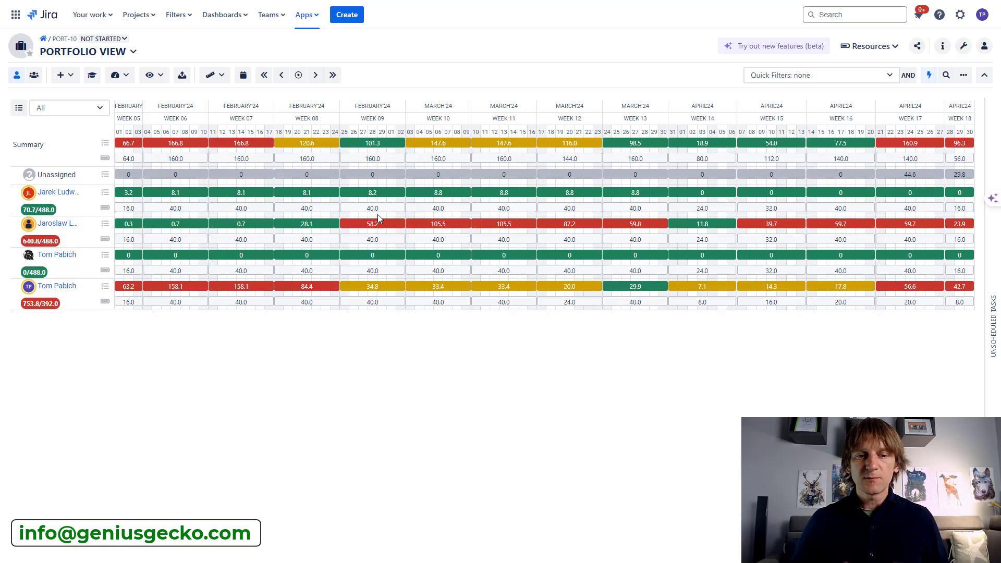
mouse_move(329, 215)
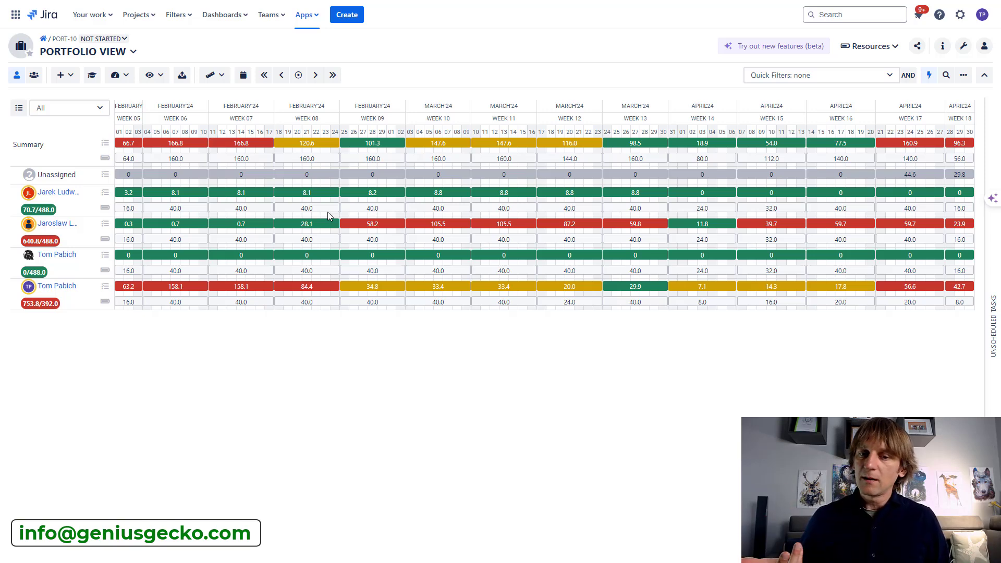
mouse_move(361, 213)
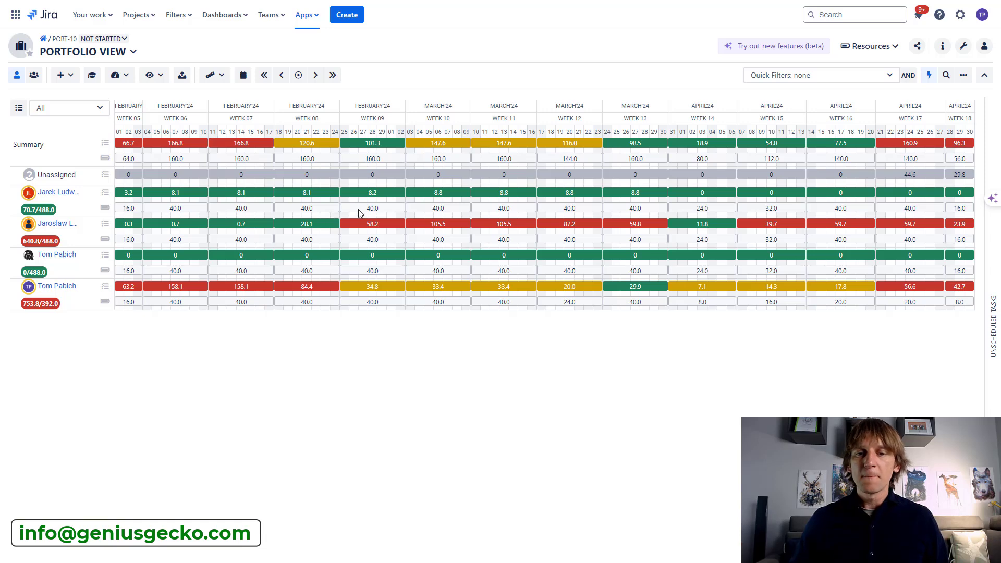
mouse_move(386, 212)
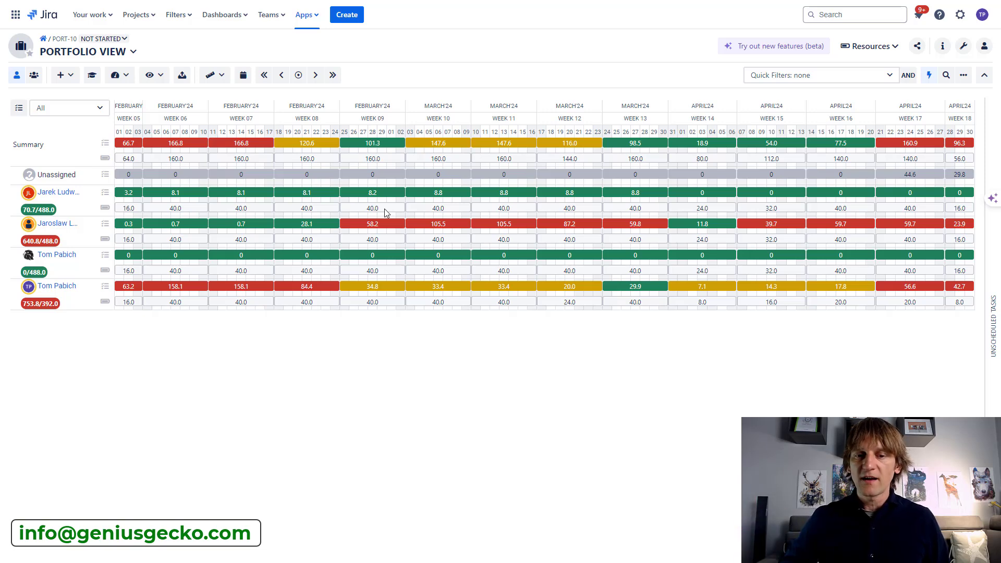
mouse_move(377, 207)
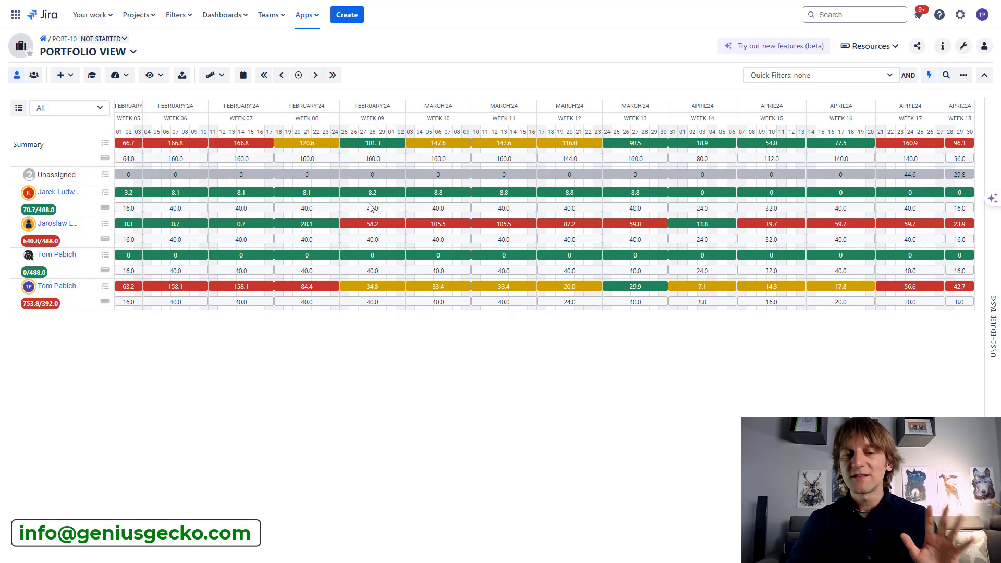
mouse_move(361, 273)
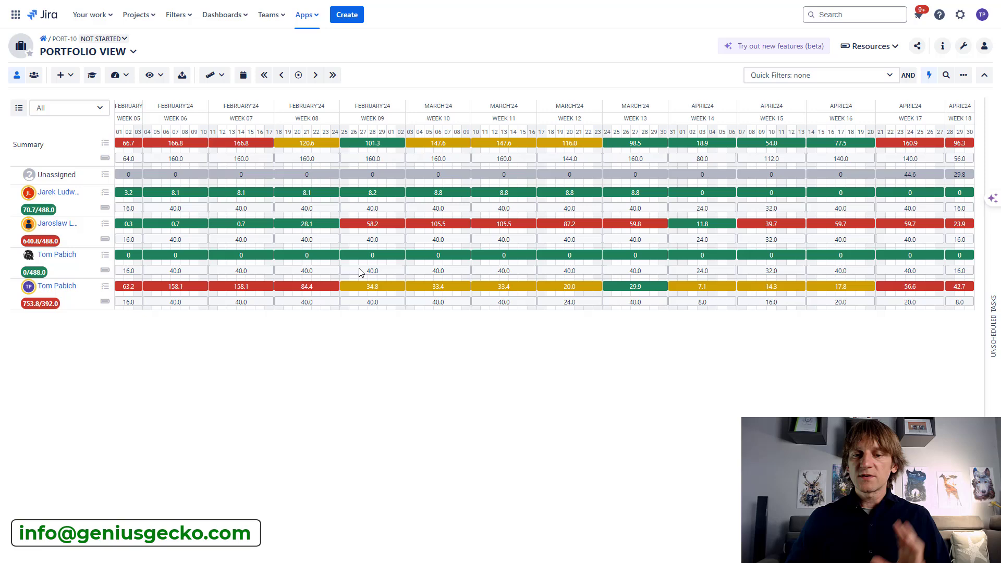
mouse_move(386, 282)
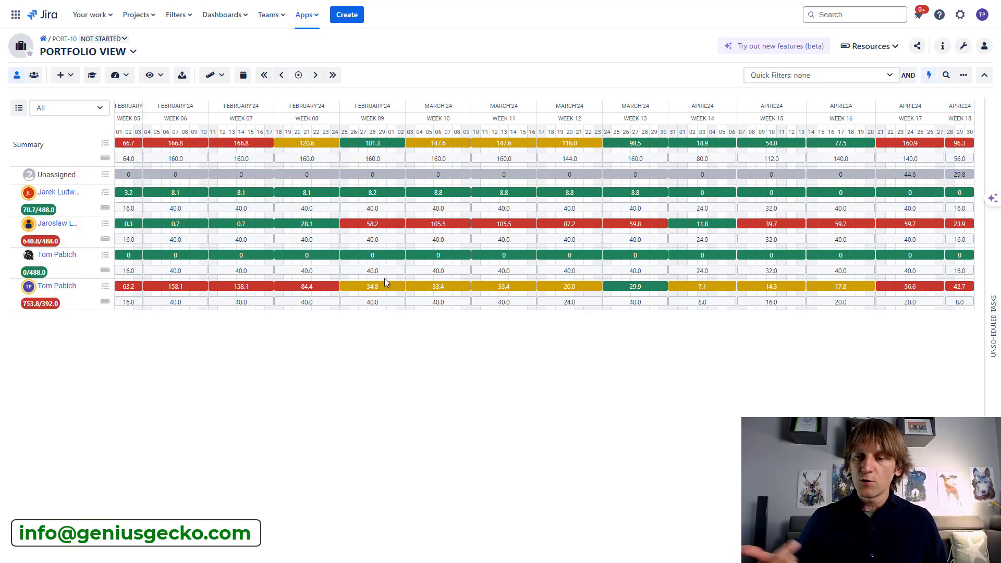
mouse_move(419, 292)
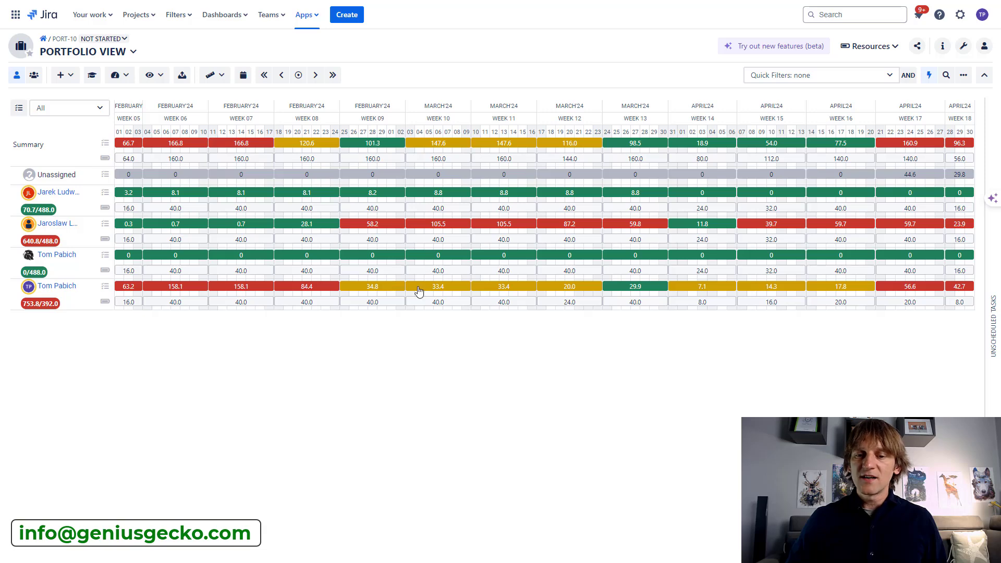
mouse_move(382, 321)
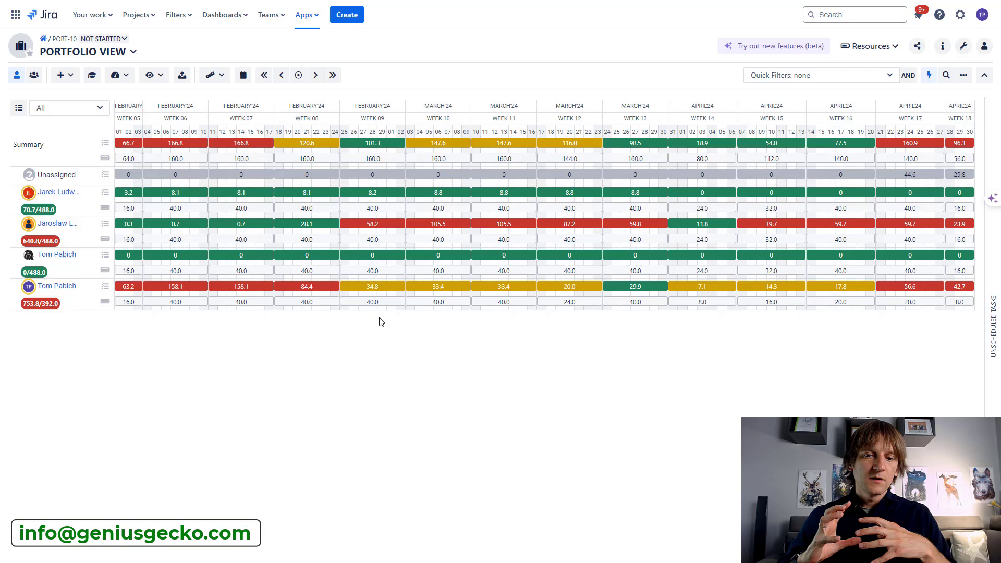
mouse_move(432, 263)
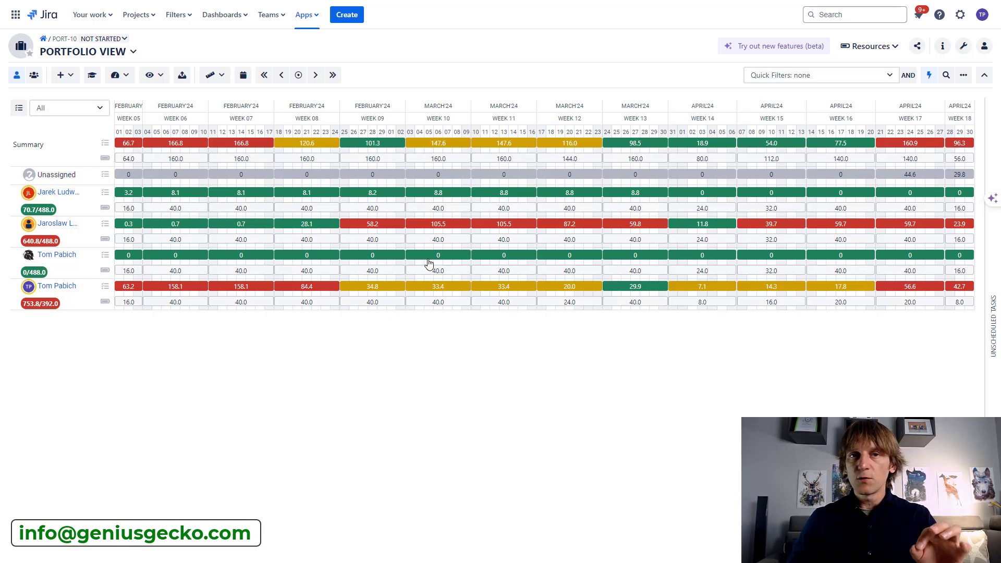
mouse_move(239, 324)
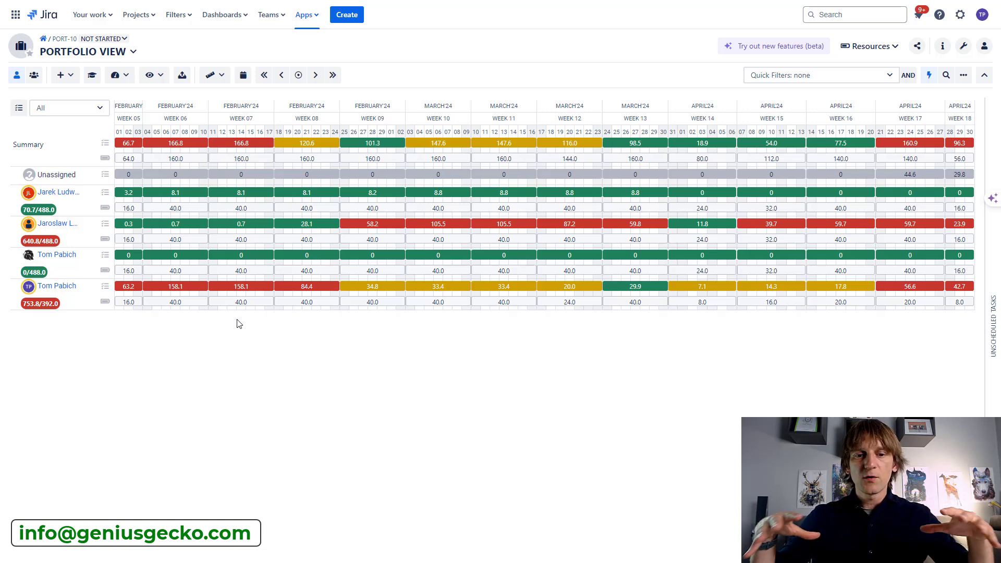
mouse_move(340, 273)
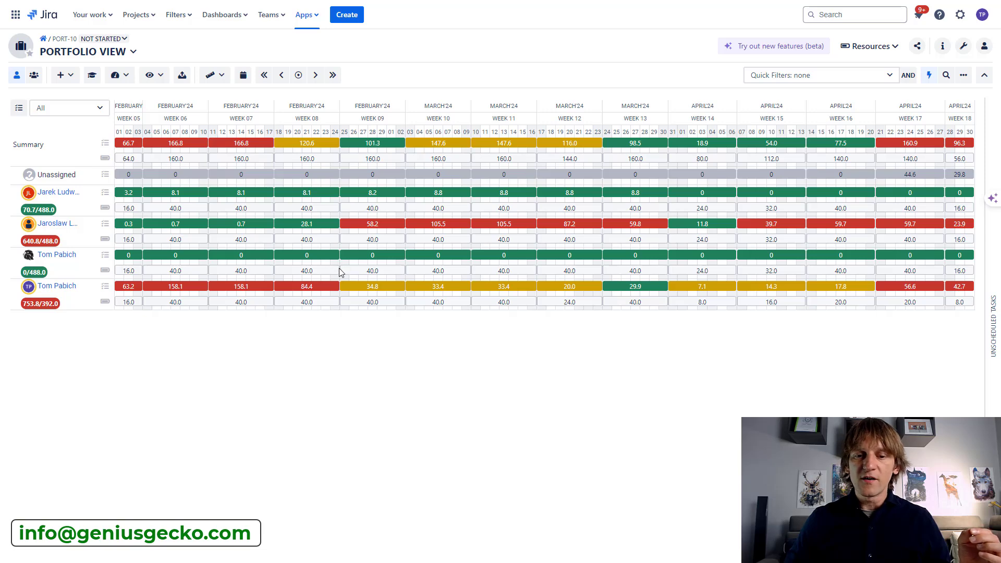
mouse_move(391, 351)
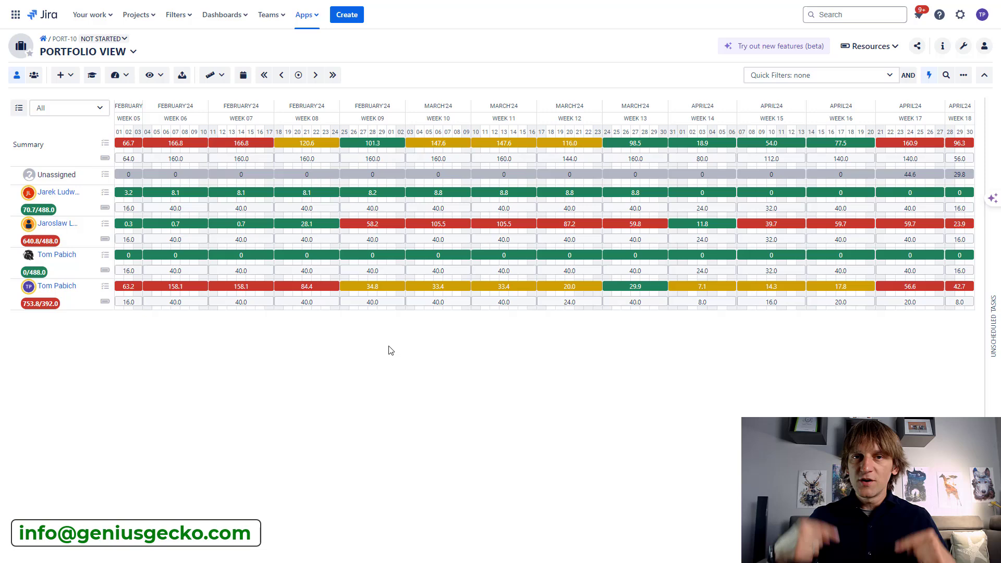
mouse_move(136, 58)
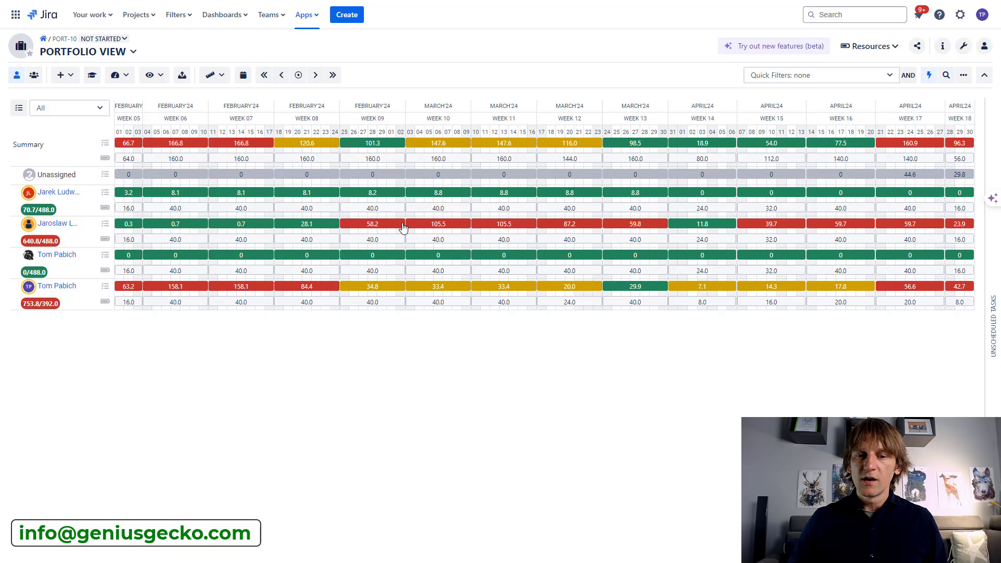
mouse_move(309, 195)
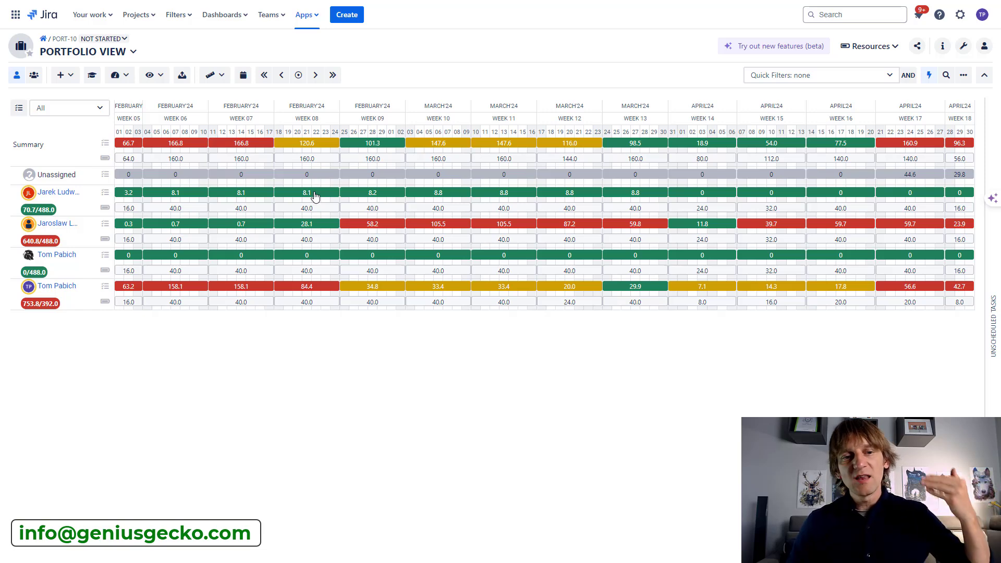
mouse_move(301, 399)
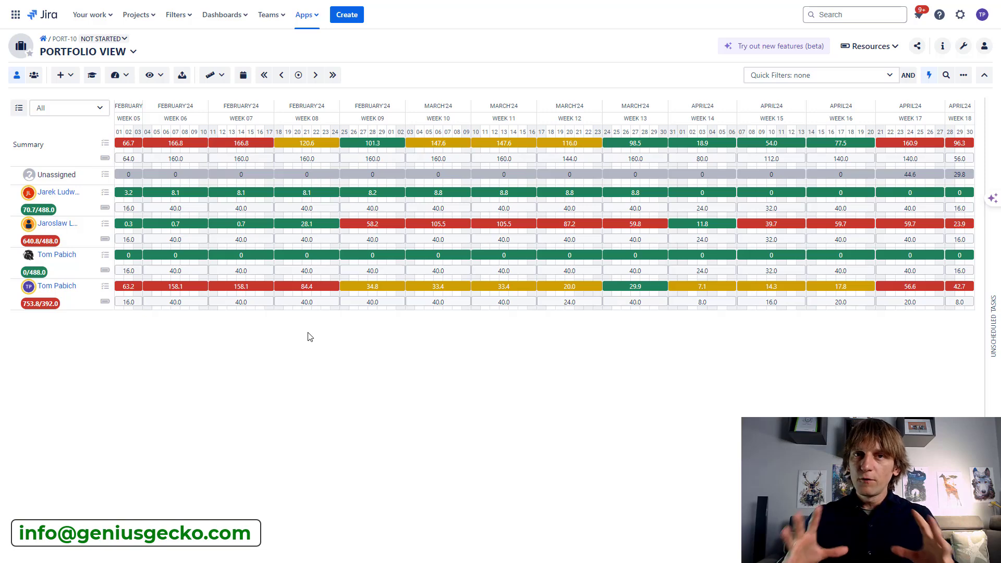
mouse_move(64, 105)
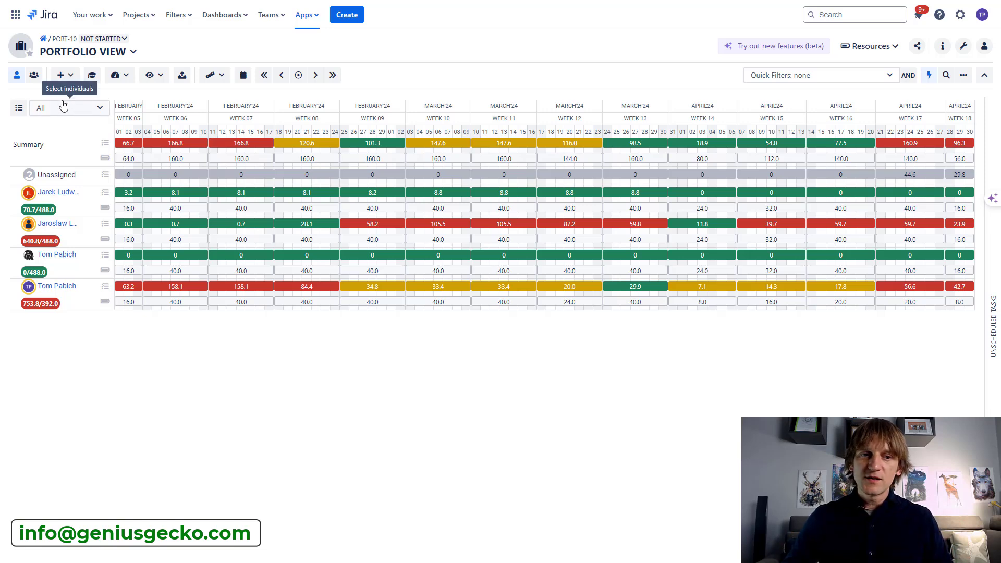
mouse_move(35, 75)
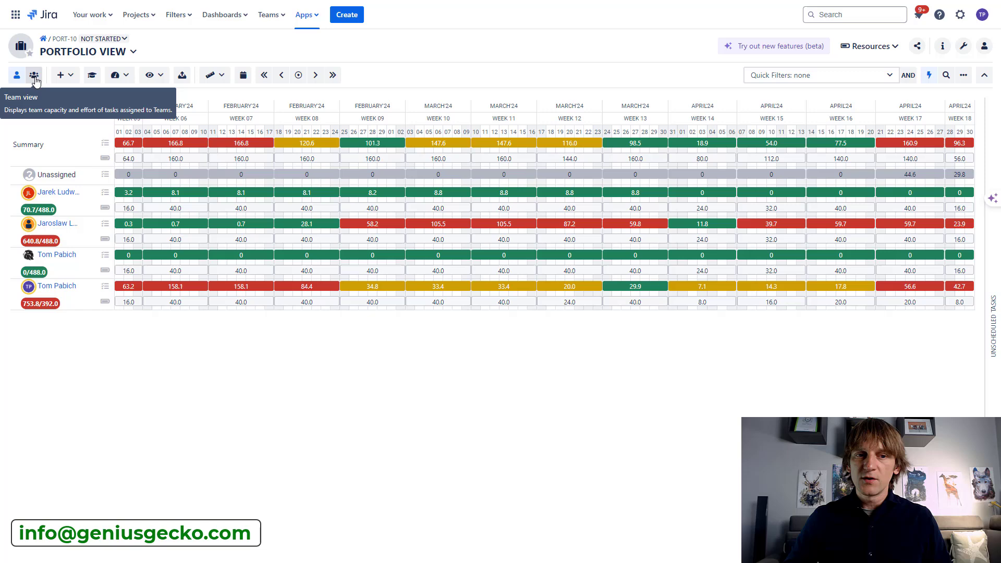
click(35, 75)
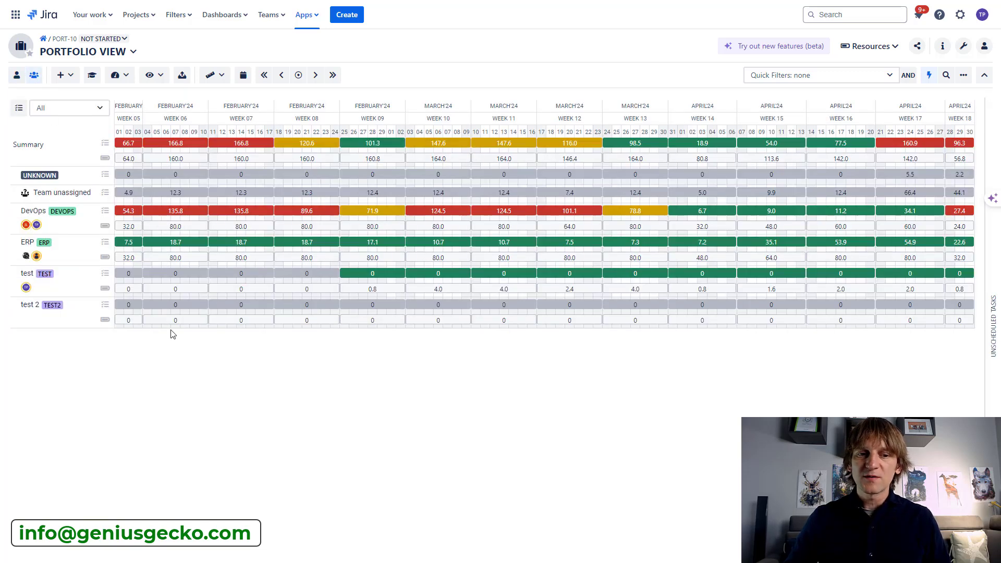
mouse_move(54, 267)
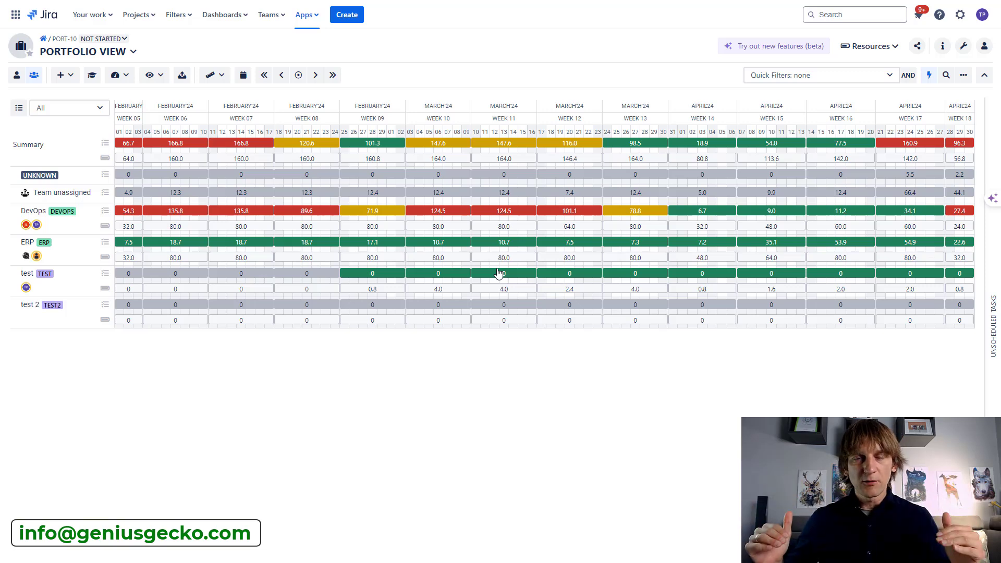
mouse_move(408, 242)
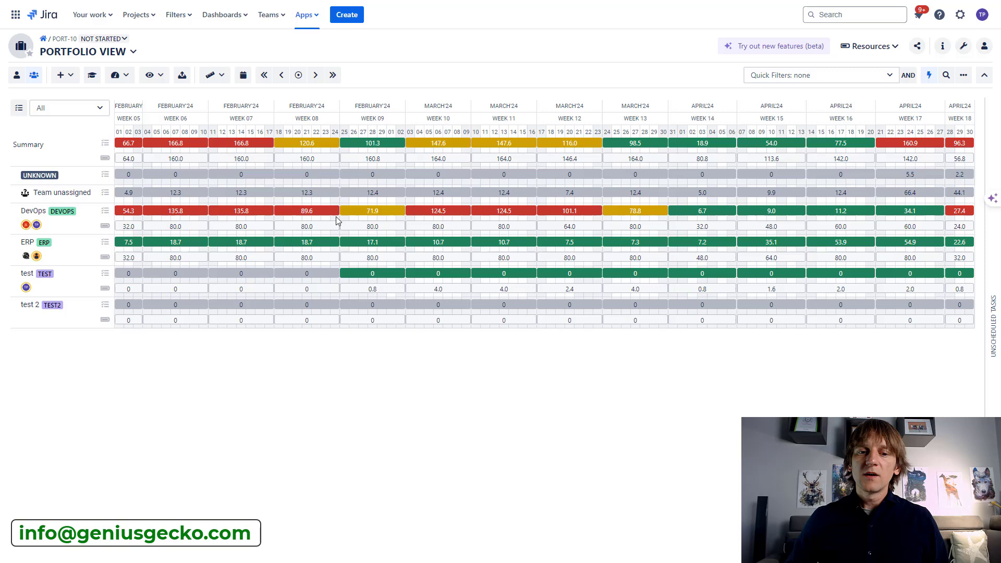
mouse_move(318, 222)
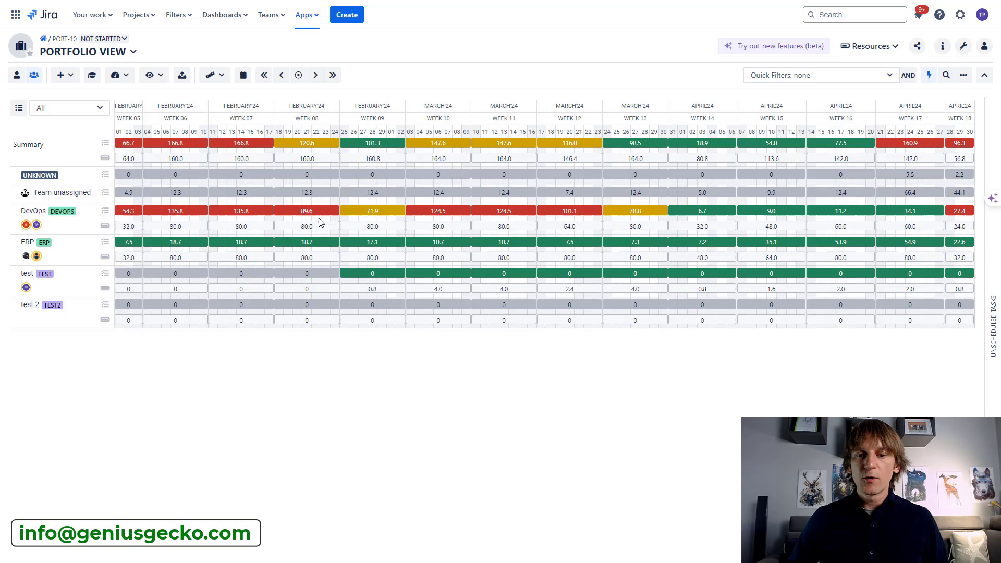
mouse_move(336, 227)
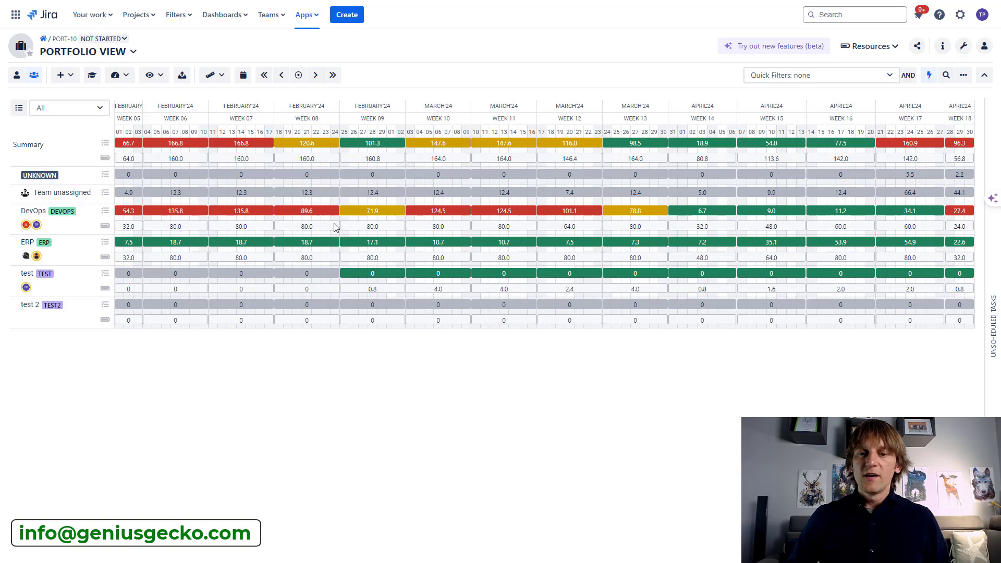
mouse_move(208, 227)
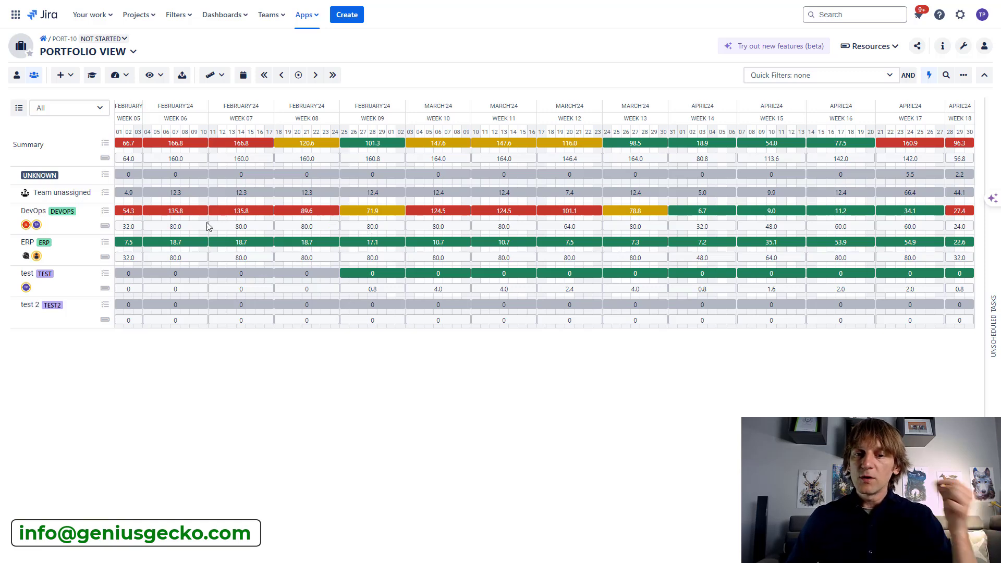
mouse_move(219, 274)
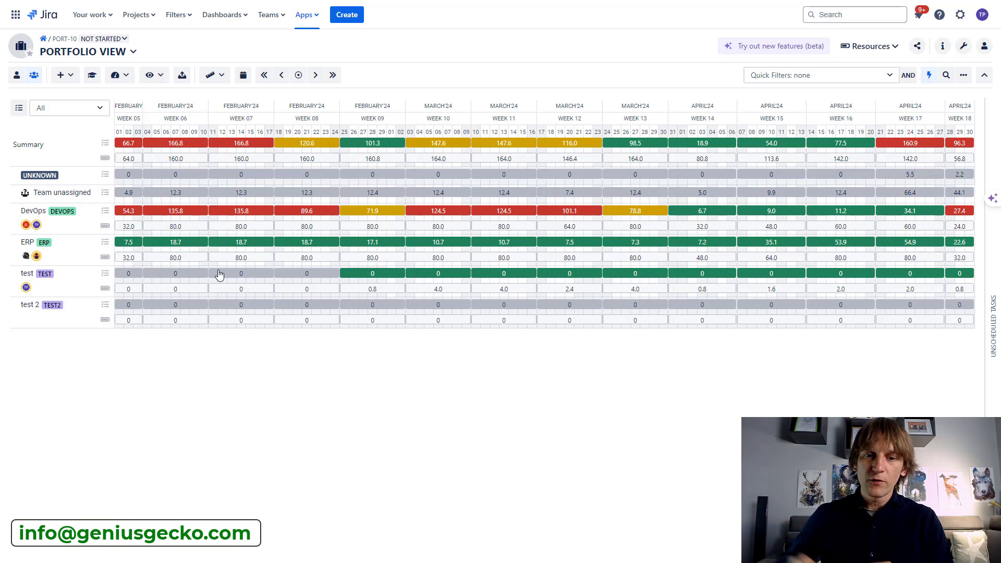
mouse_move(259, 260)
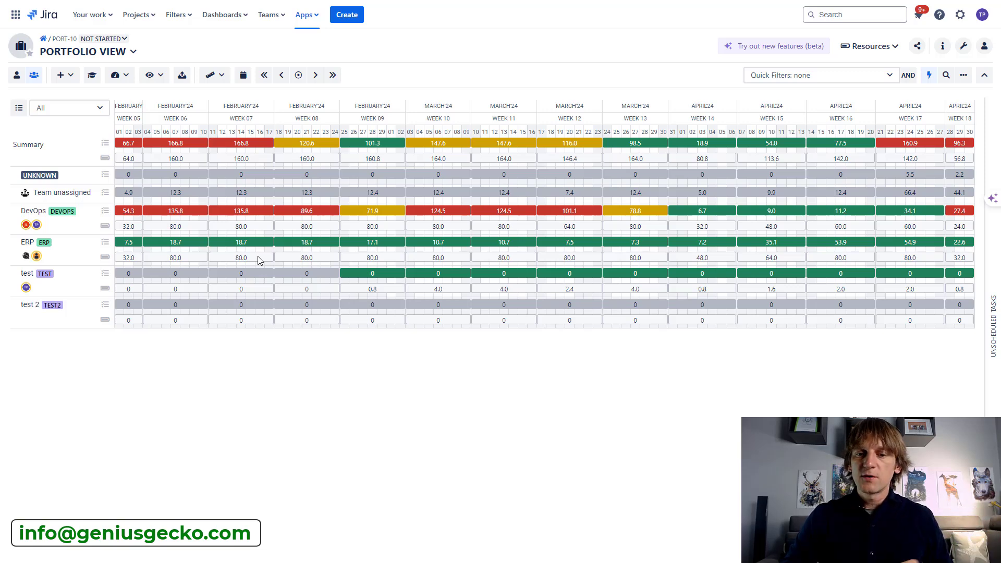
mouse_move(291, 267)
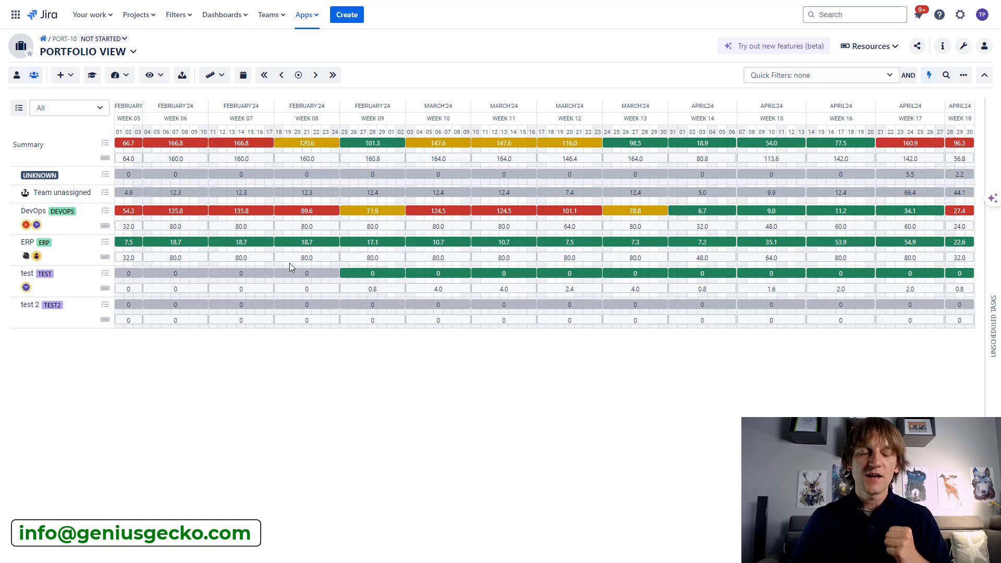
mouse_move(264, 234)
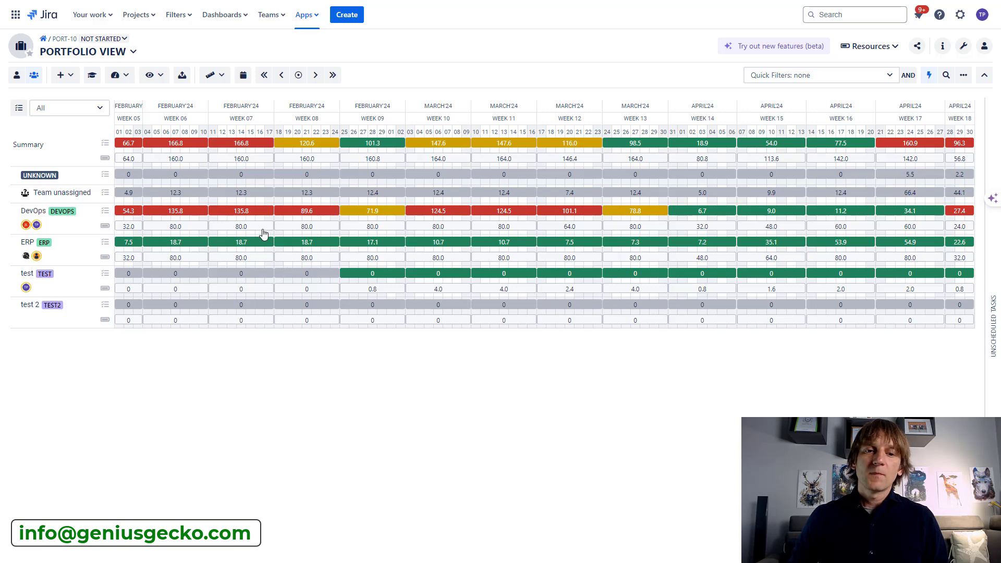
- Enable Tasks in the View options so each team's tasks appear as bars, and scroll through them
click(151, 75)
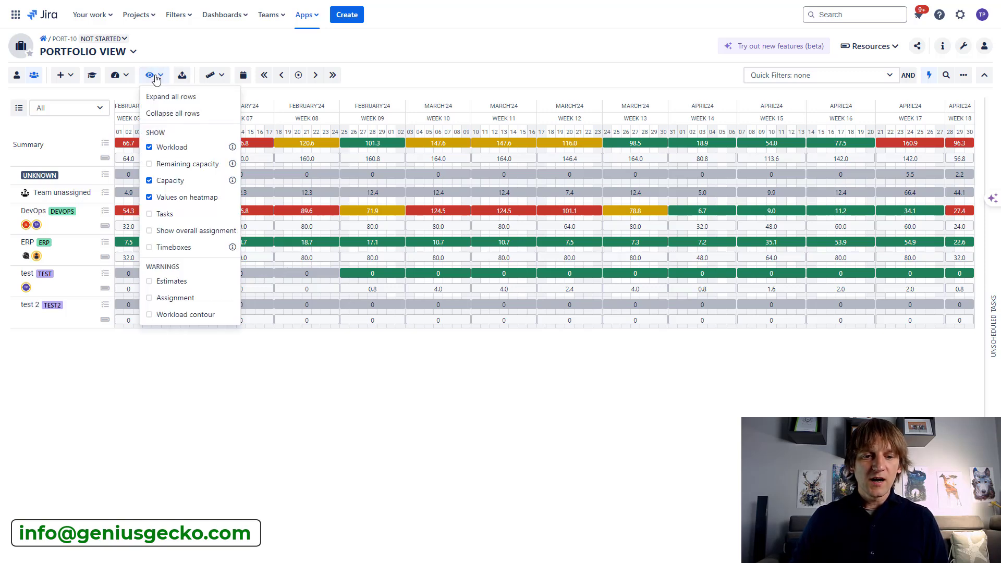
click(149, 214)
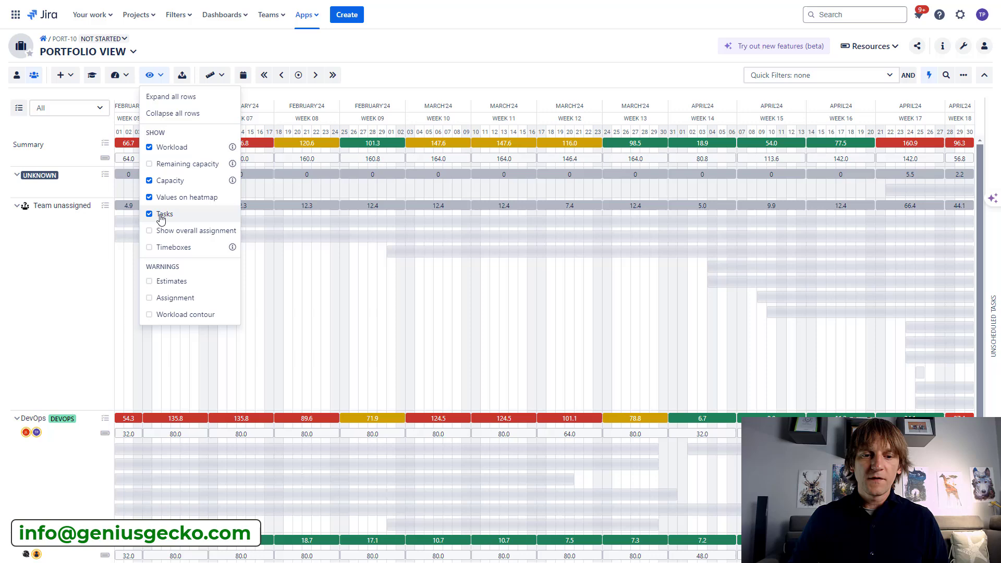
click(150, 214)
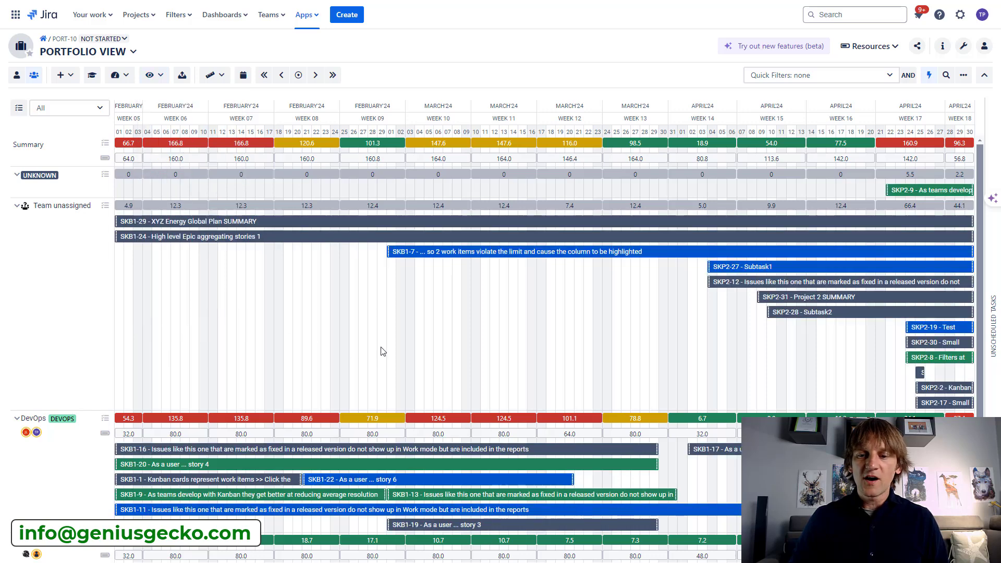
scroll(down, 3)
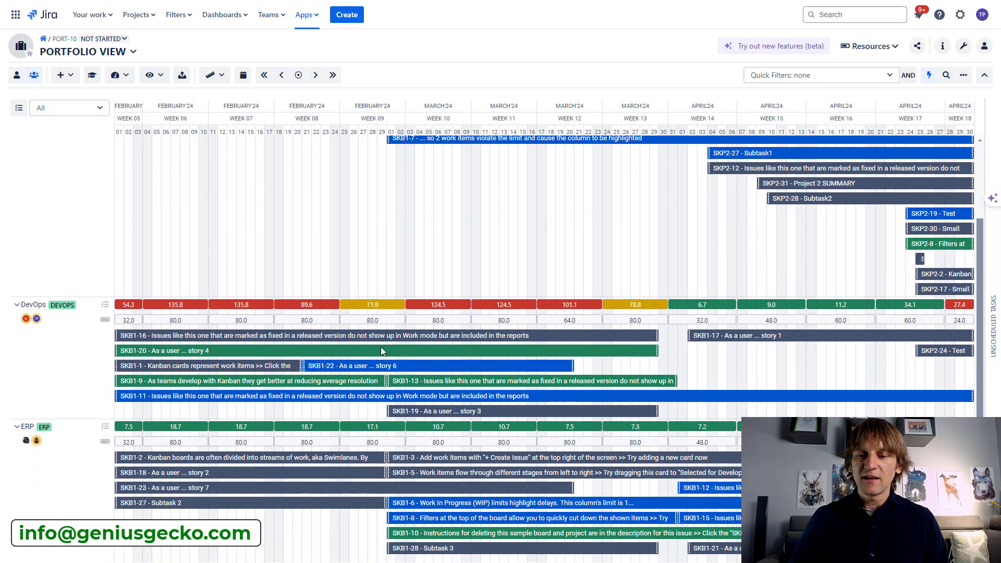
scroll(down, 3)
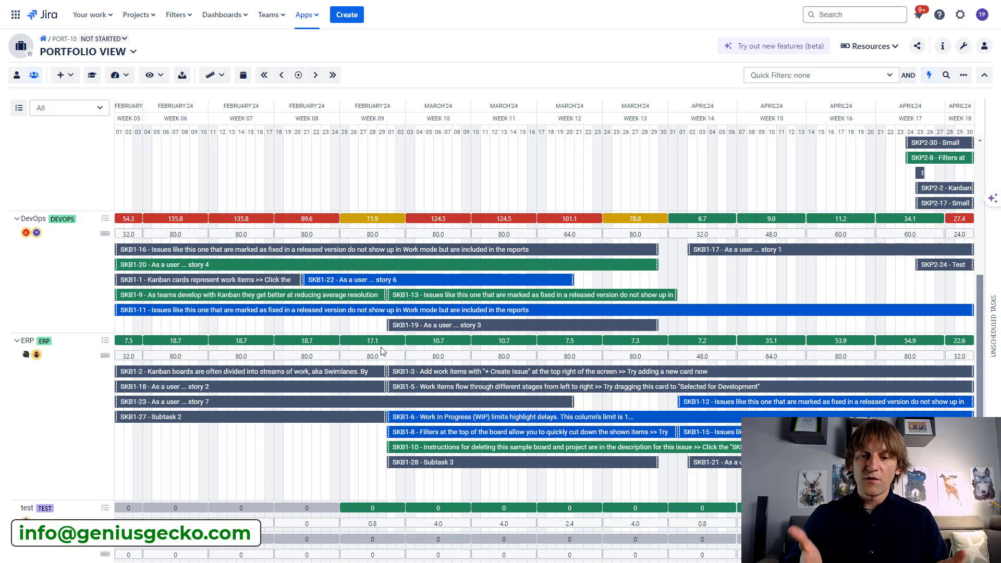
mouse_move(365, 326)
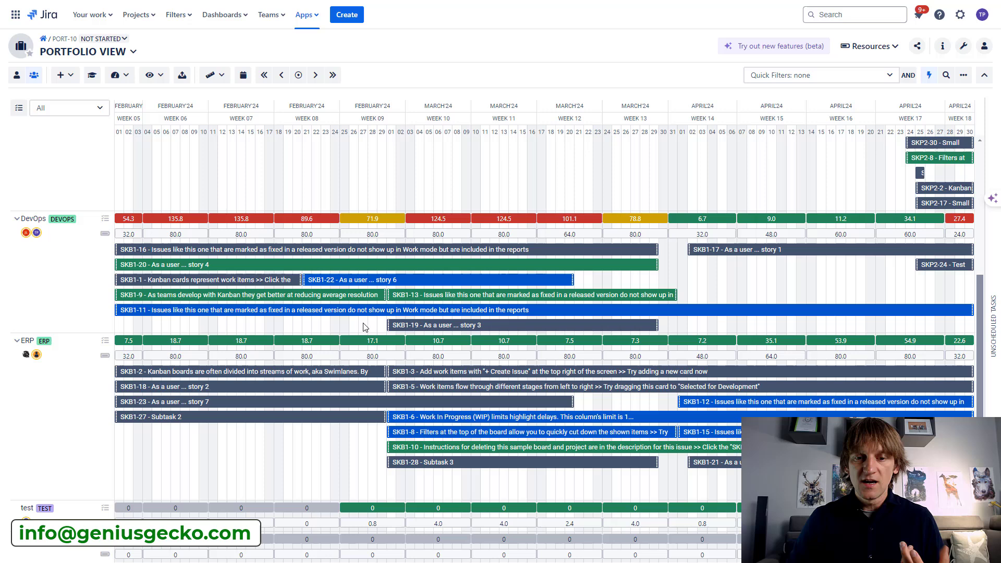
mouse_move(405, 299)
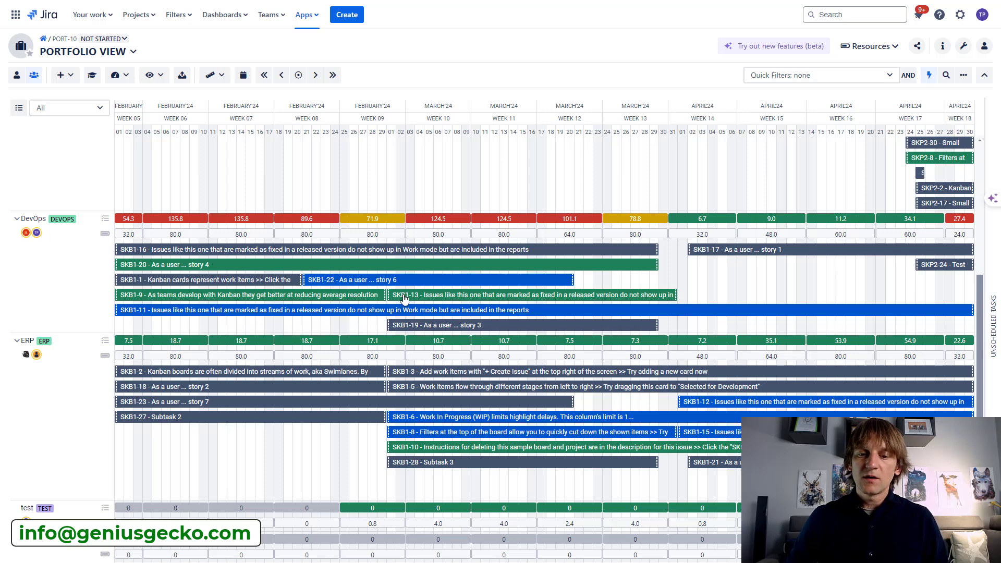
mouse_move(374, 230)
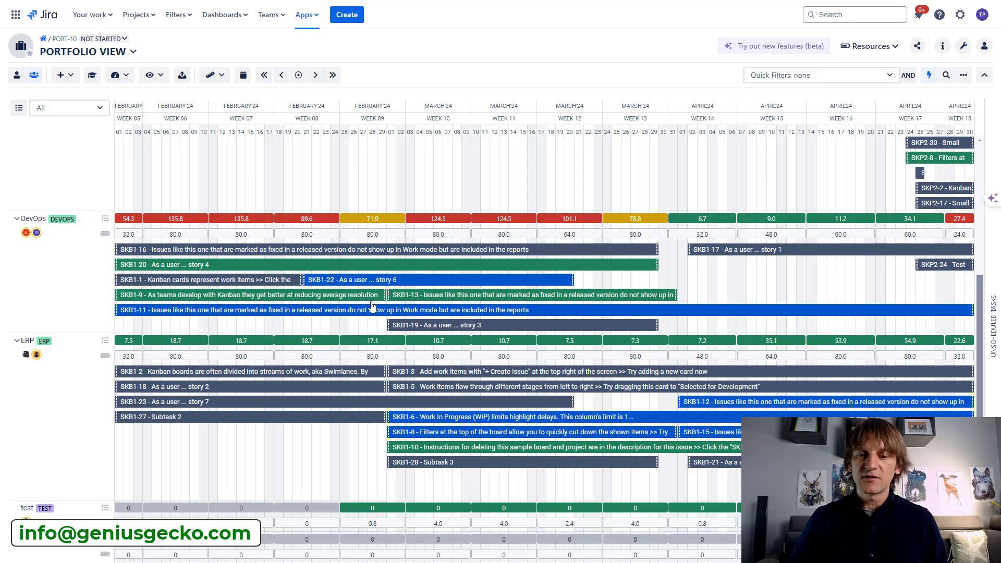
mouse_move(371, 330)
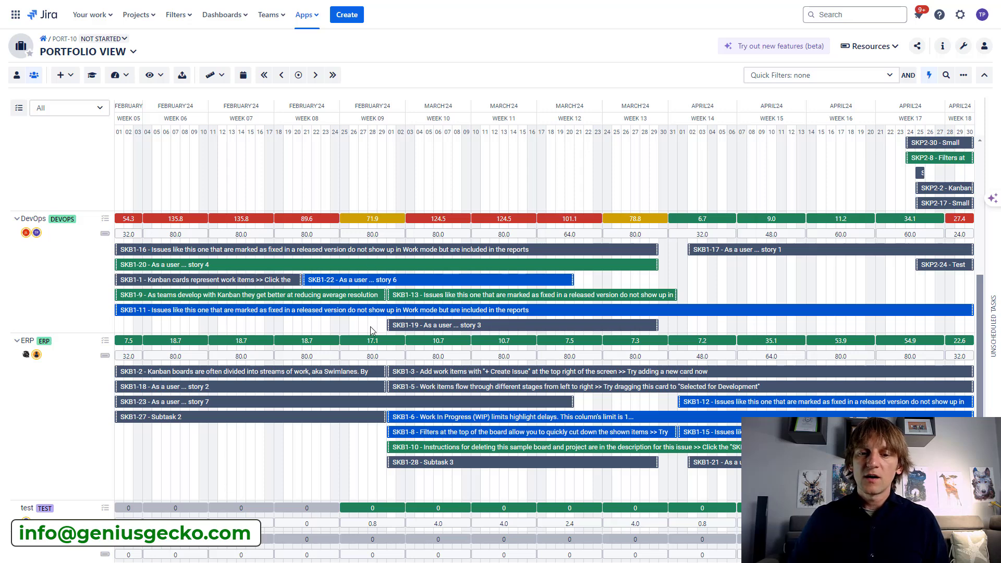
- Inspect DevOps workload details for week 09, then bring up week 10 with total workload 124.5
click(372, 219)
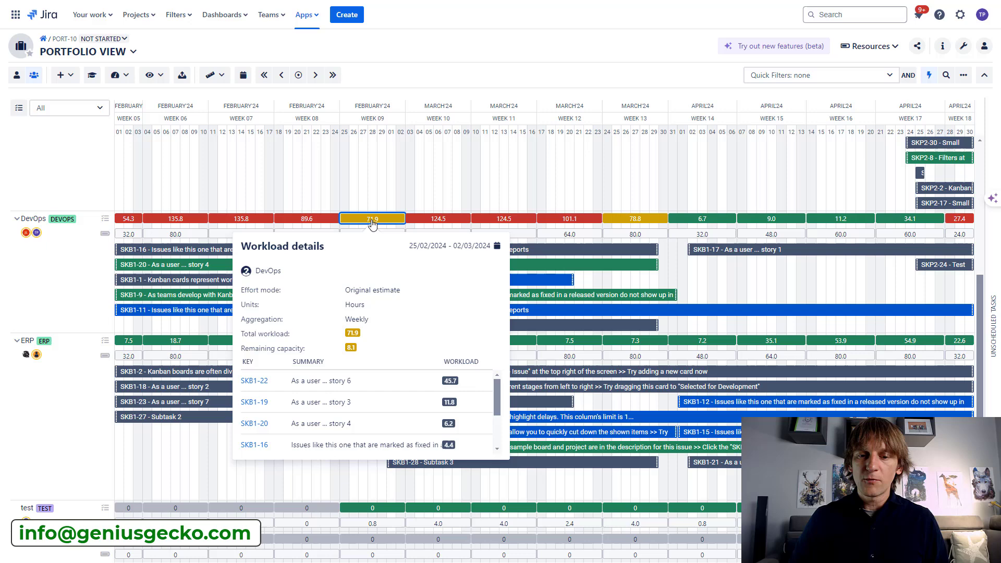
scroll(down, 3)
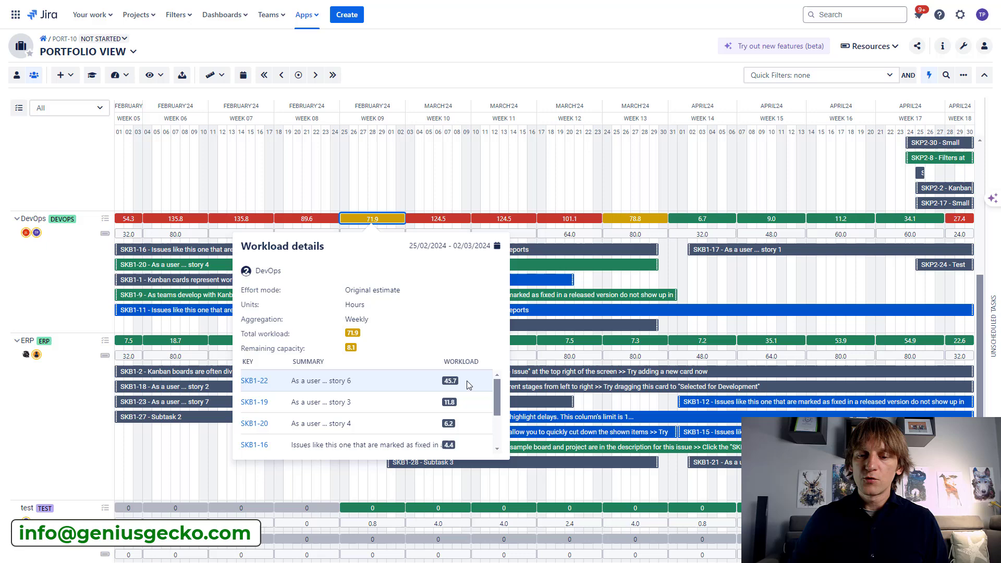
mouse_move(374, 226)
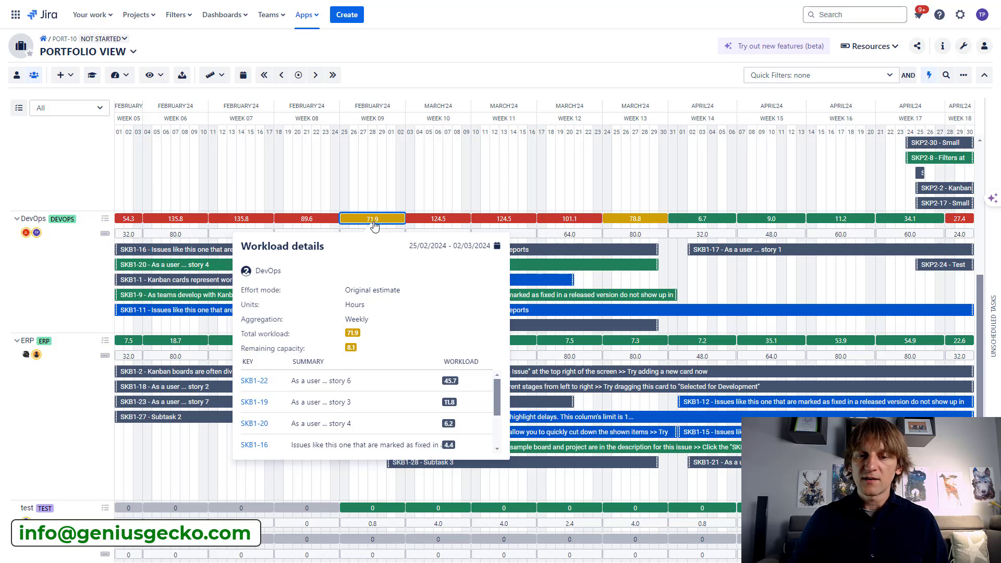
mouse_move(441, 418)
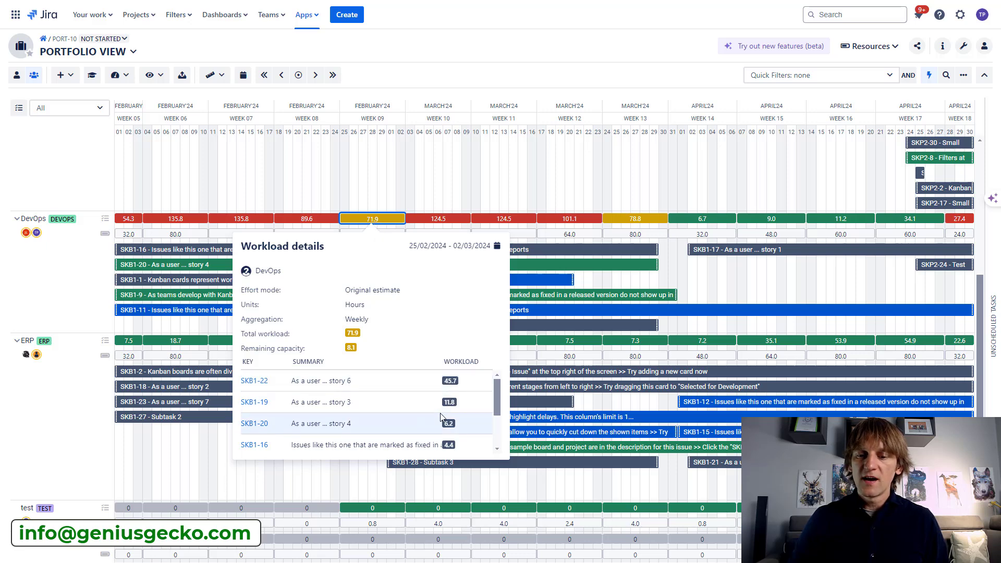
scroll(down, 3)
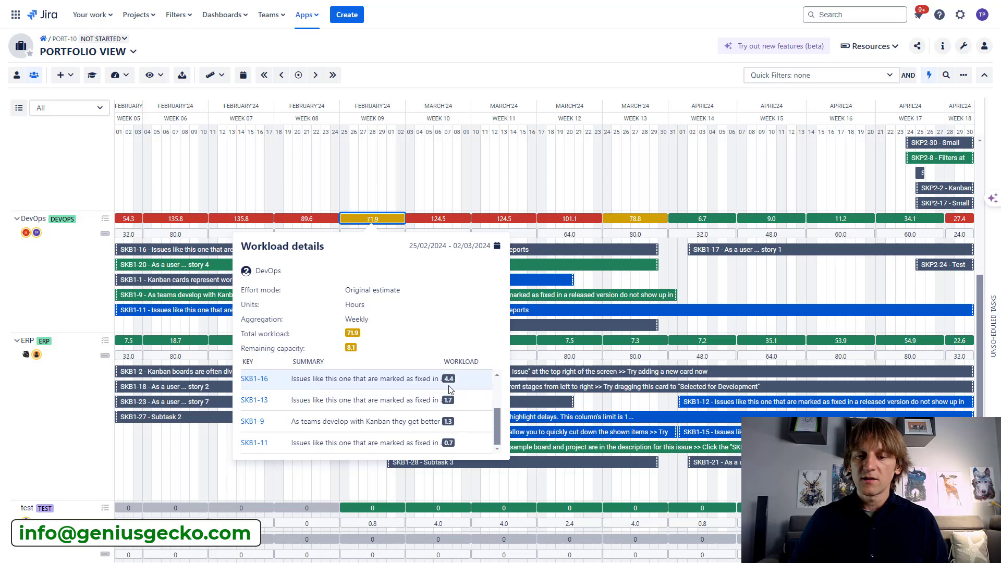
mouse_move(433, 198)
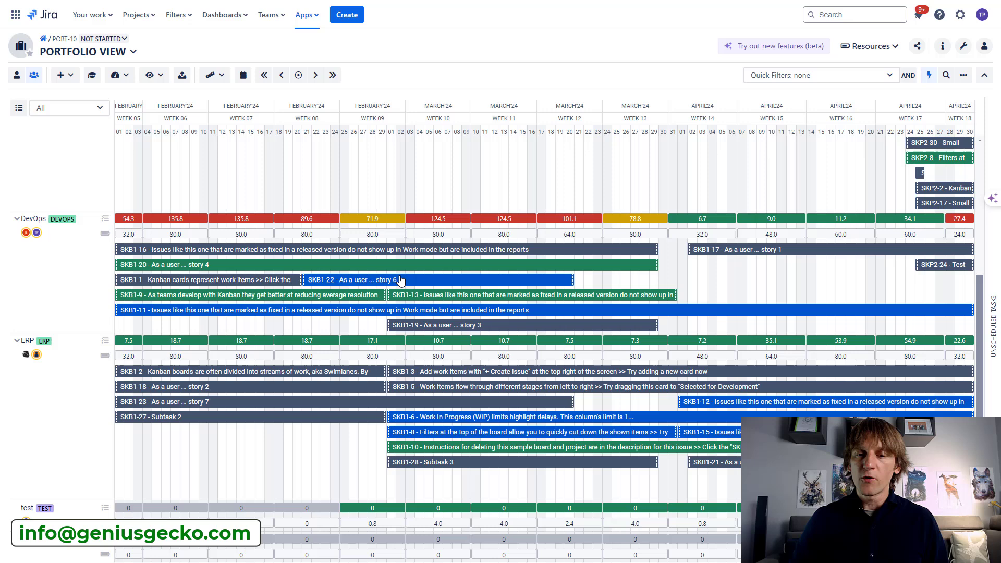
mouse_move(378, 221)
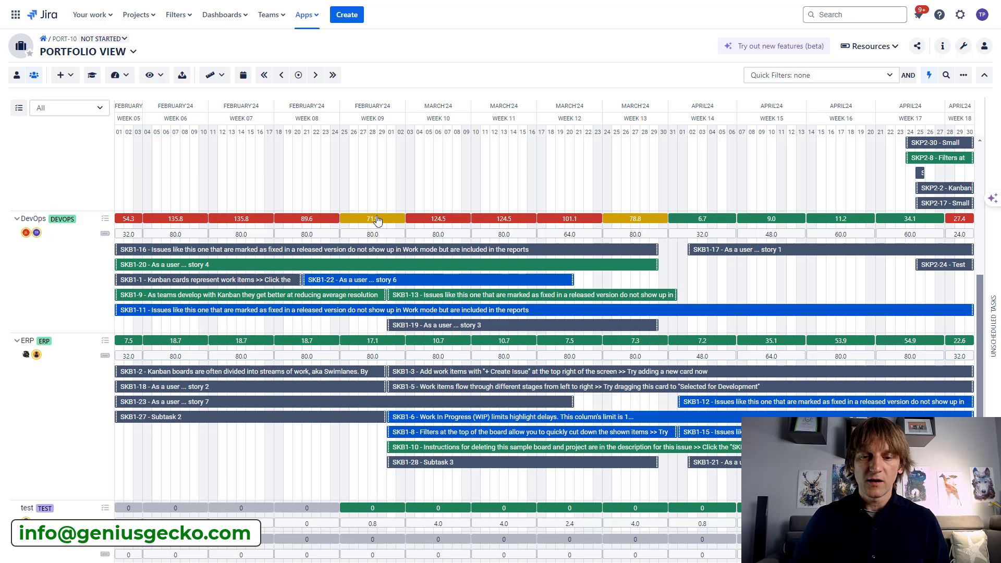
click(438, 219)
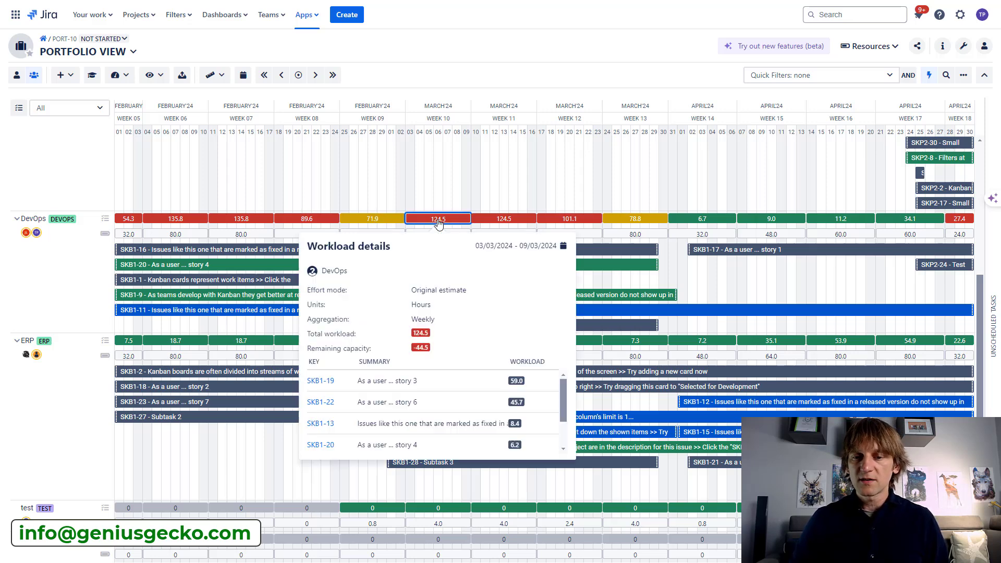
mouse_move(468, 403)
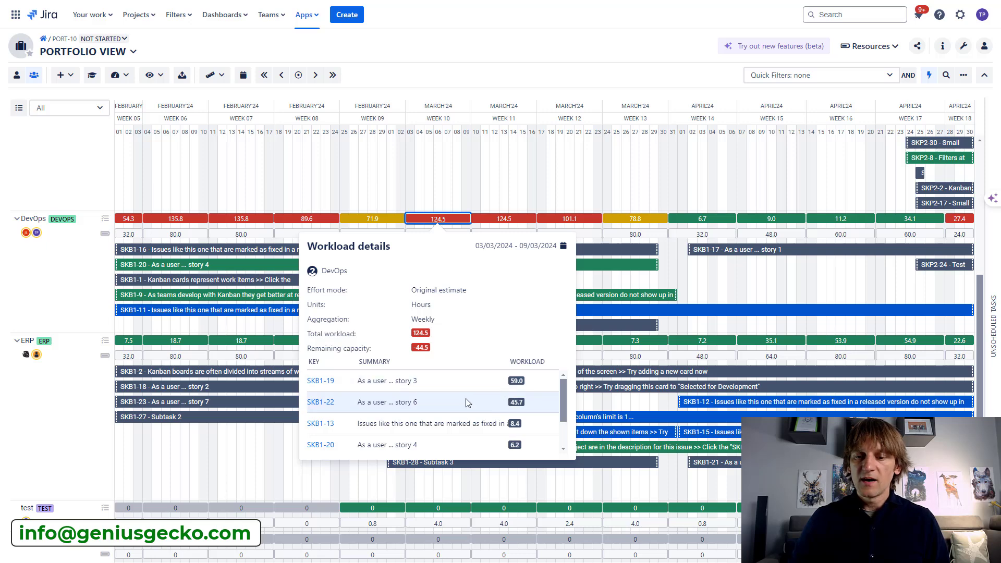
mouse_move(485, 409)
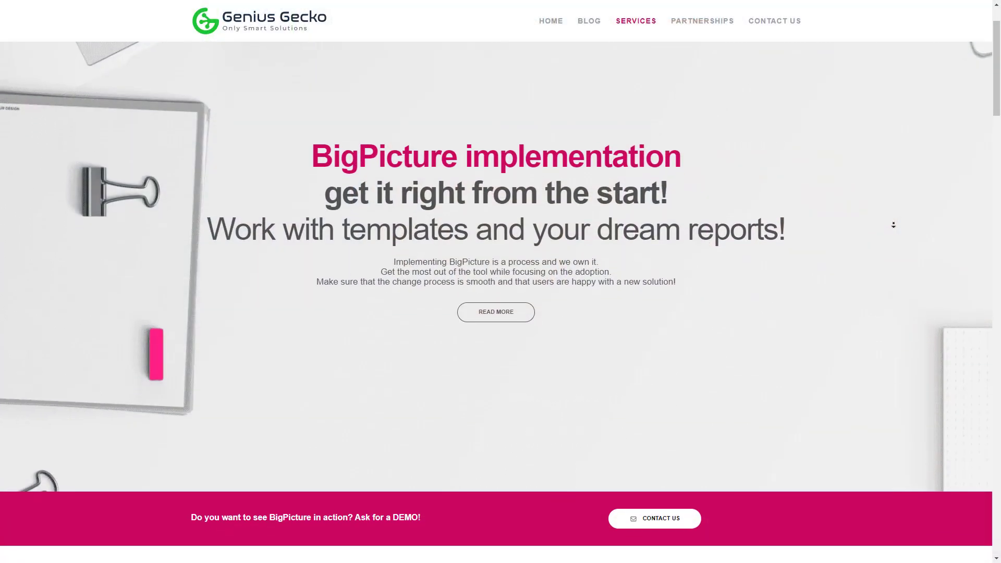
- Scroll down to the 'Why you should consider' implementation support section
scroll(down, 3)
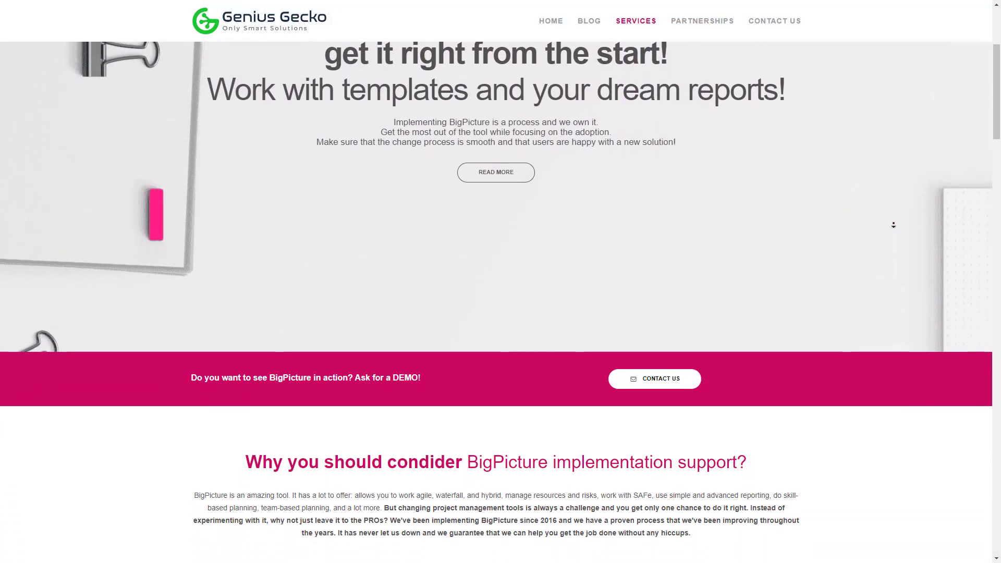
scroll(down, 3)
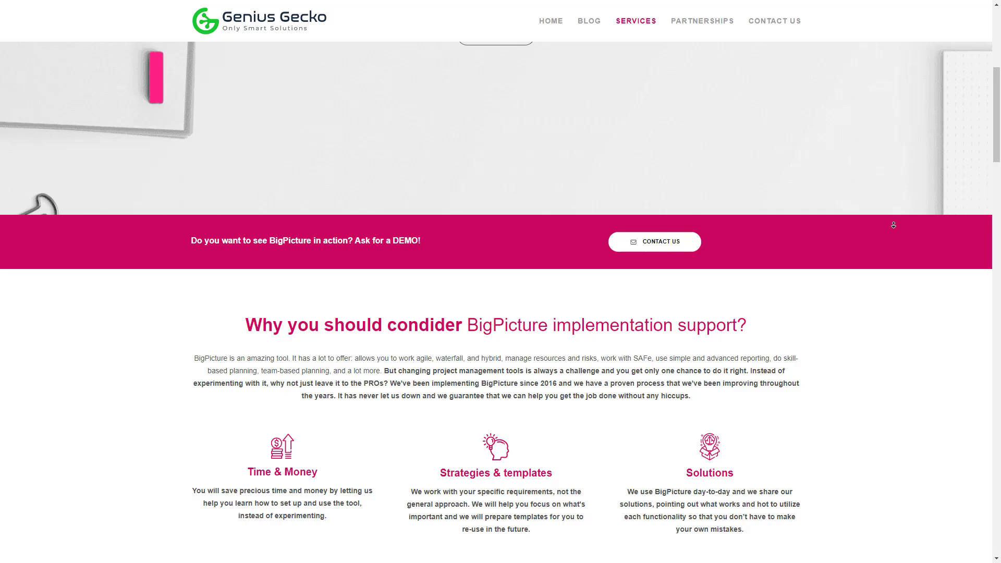